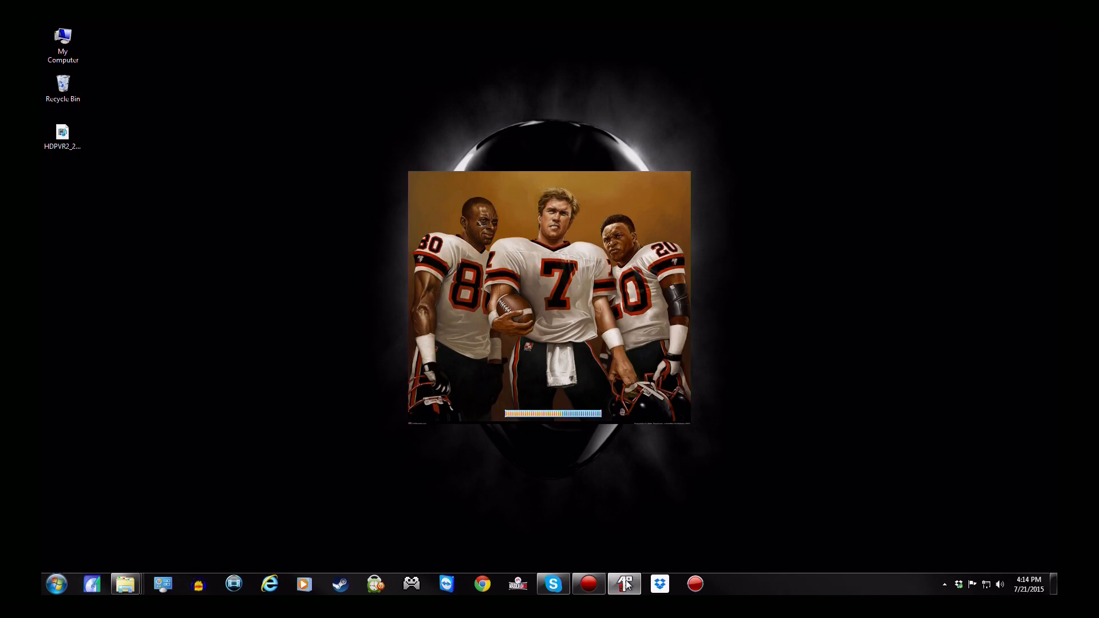
# Bring up APF 2K8 Editor's File > Open dialog to choose a roster file
pyautogui.click(623, 583)
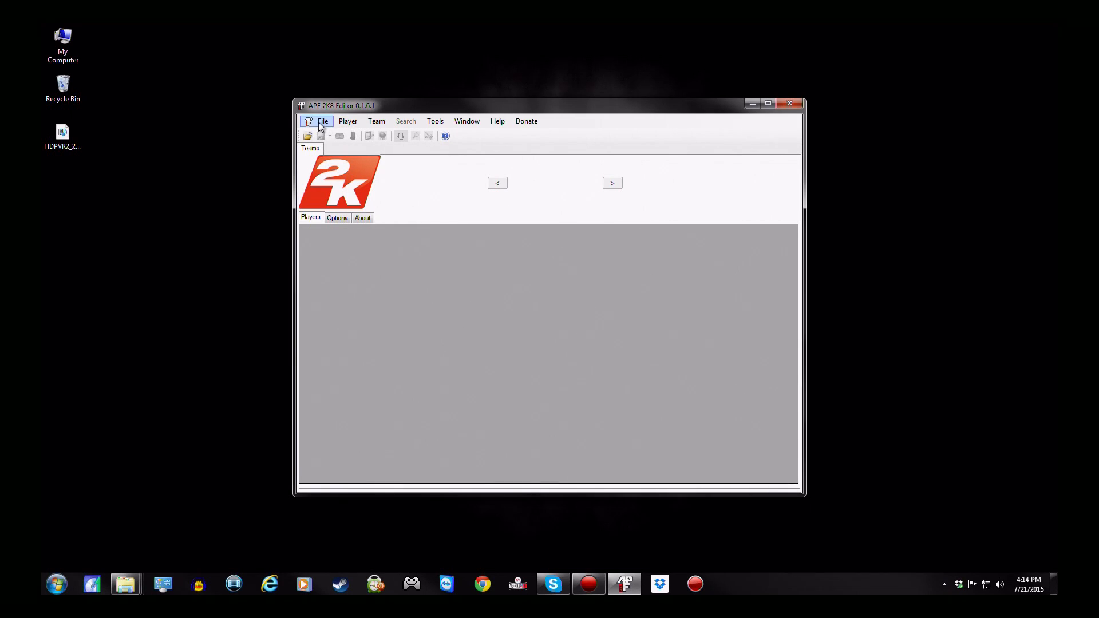
pyautogui.click(322, 120)
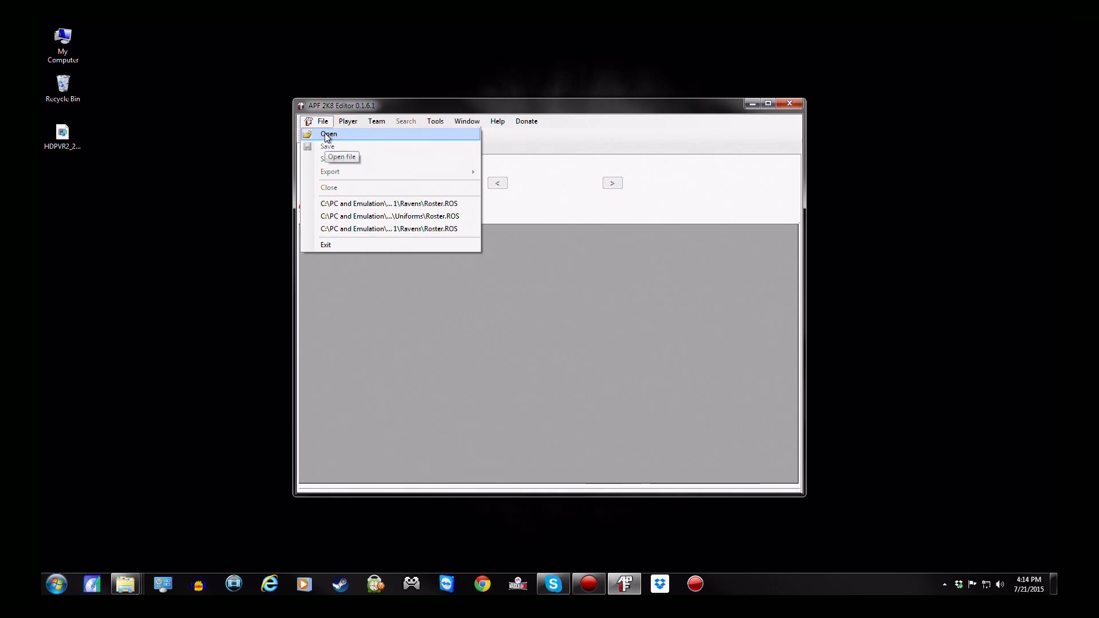
pyautogui.click(328, 134)
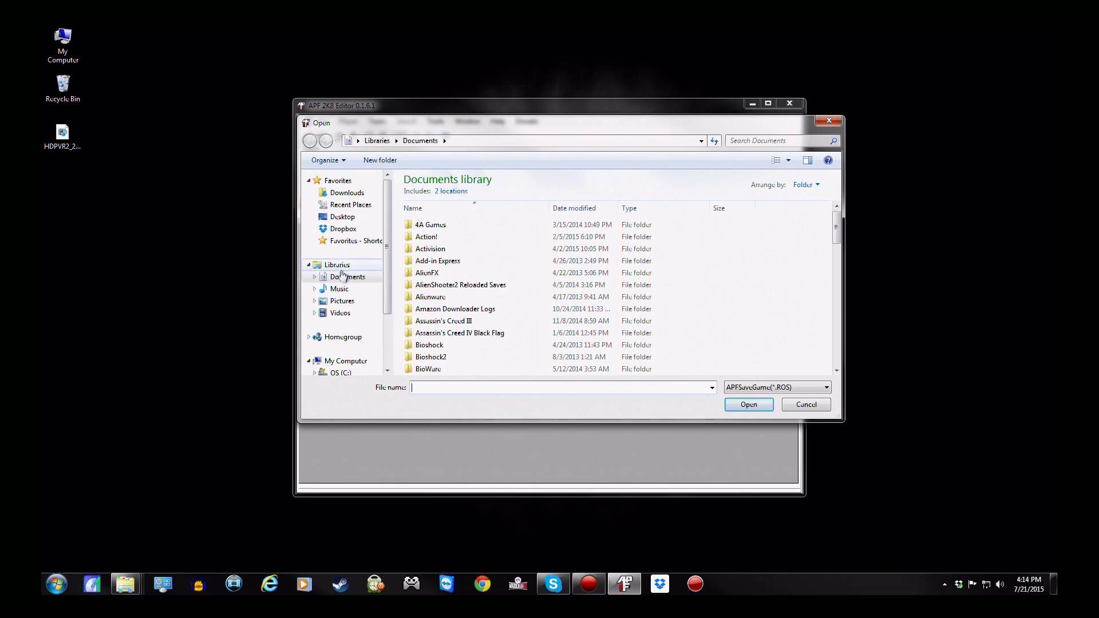
# Browse C: to PC and Emulation > APF 2K8 > New teams > File 1 > Steelers
pyautogui.click(340, 356)
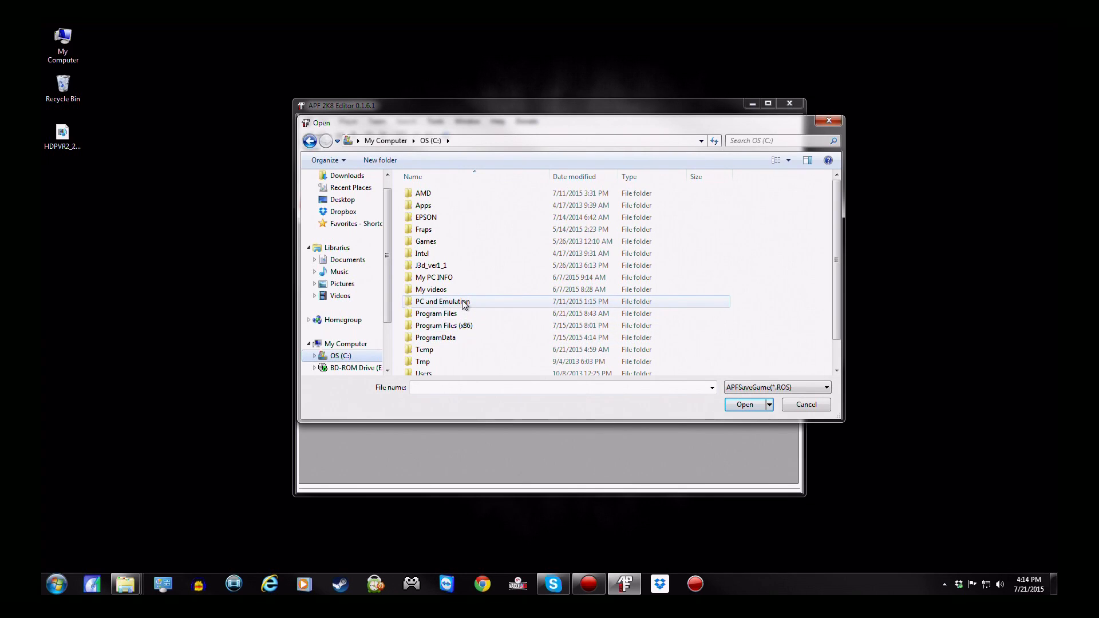
pyautogui.doubleClick(442, 301)
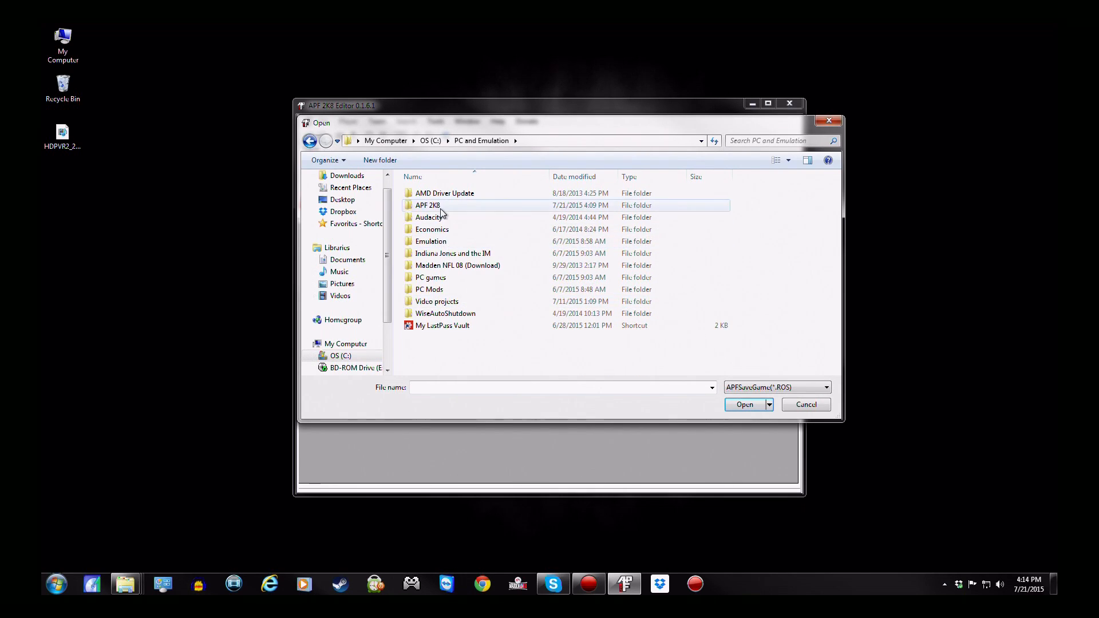
pyautogui.doubleClick(427, 205)
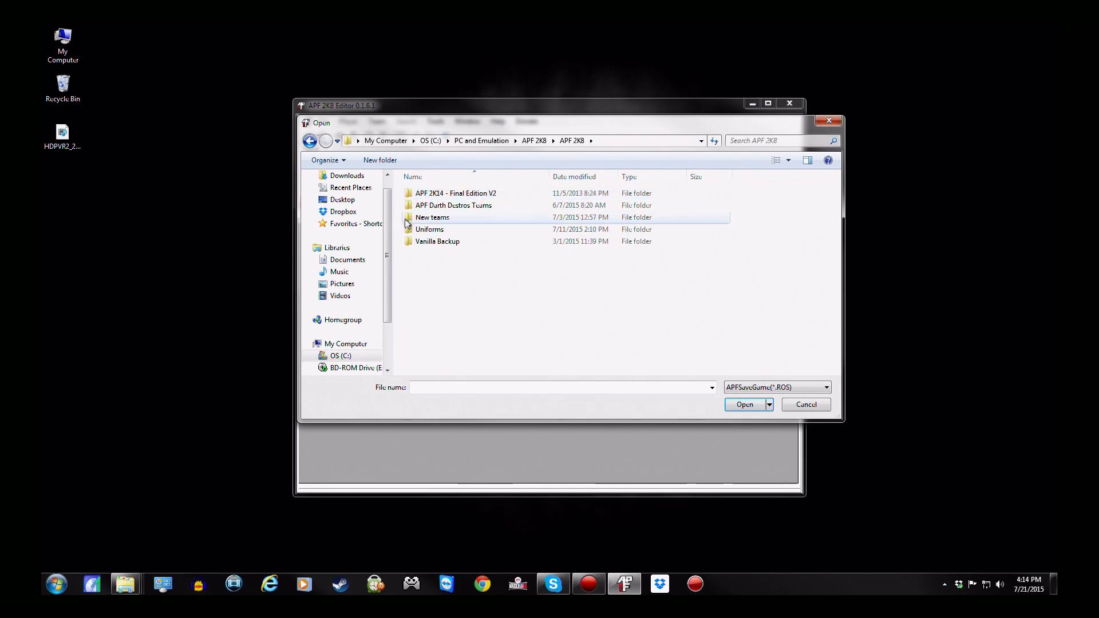
pyautogui.doubleClick(433, 217)
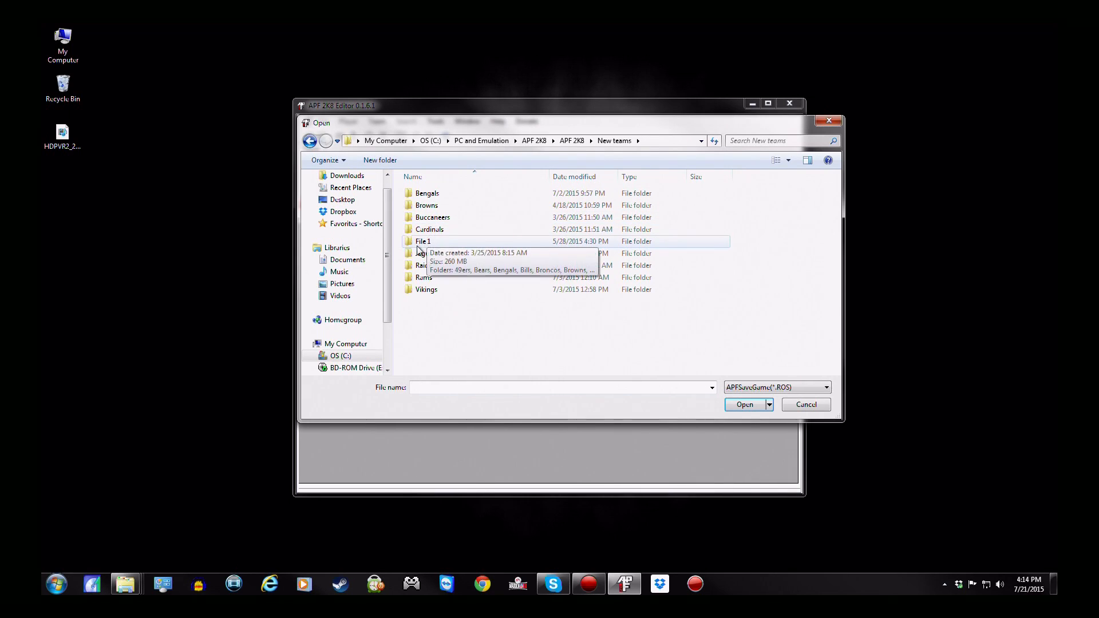
pyautogui.click(423, 241)
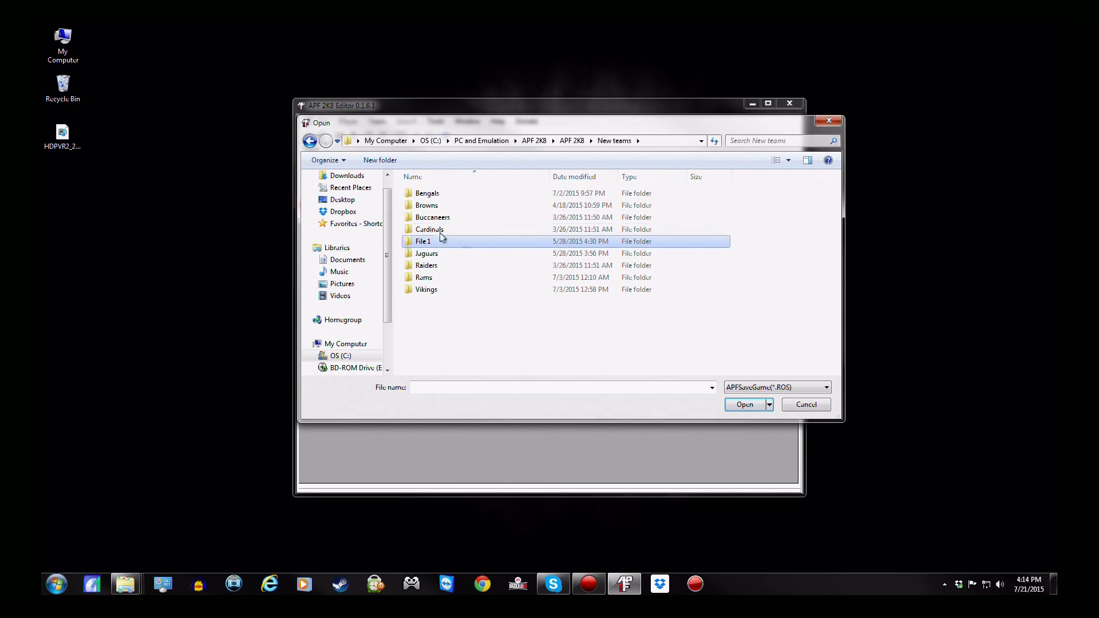
pyautogui.moveTo(423, 277)
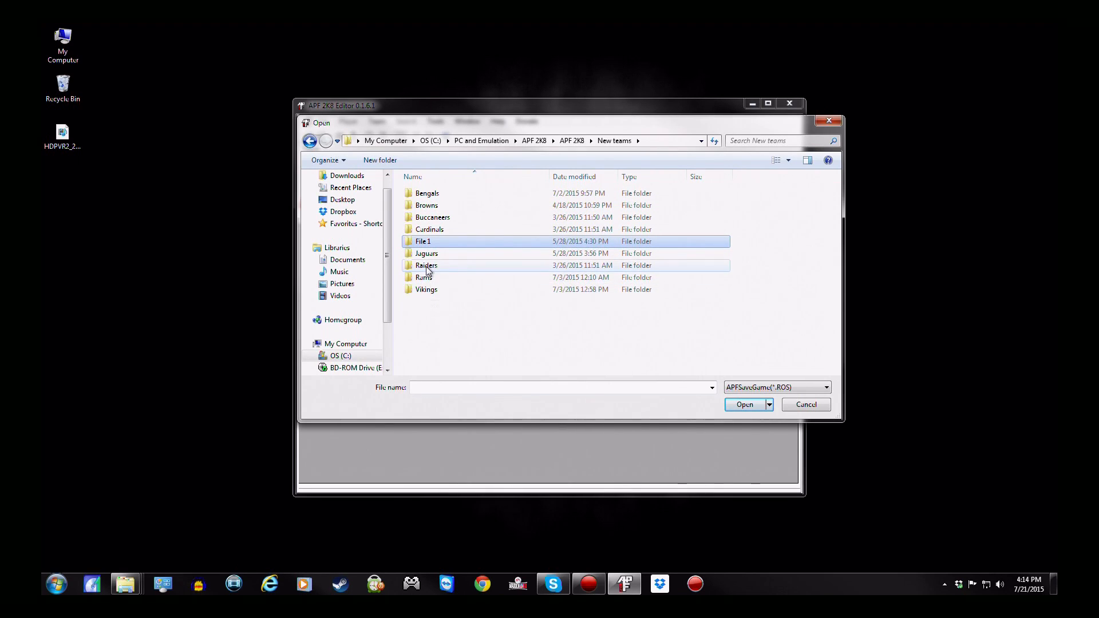
pyautogui.moveTo(424, 241)
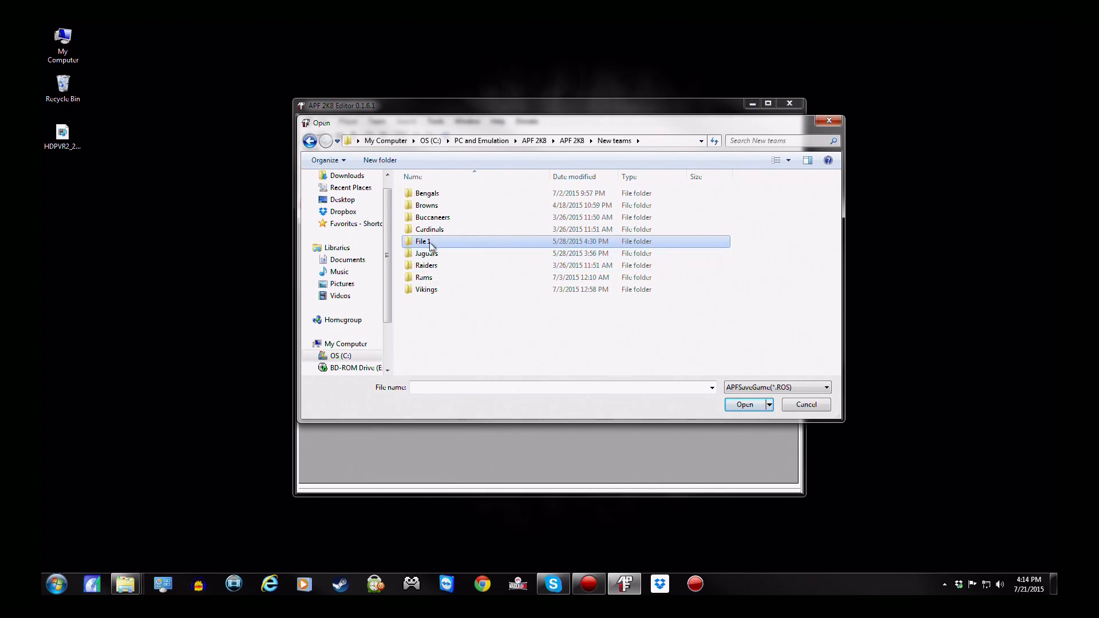
pyautogui.moveTo(432, 218)
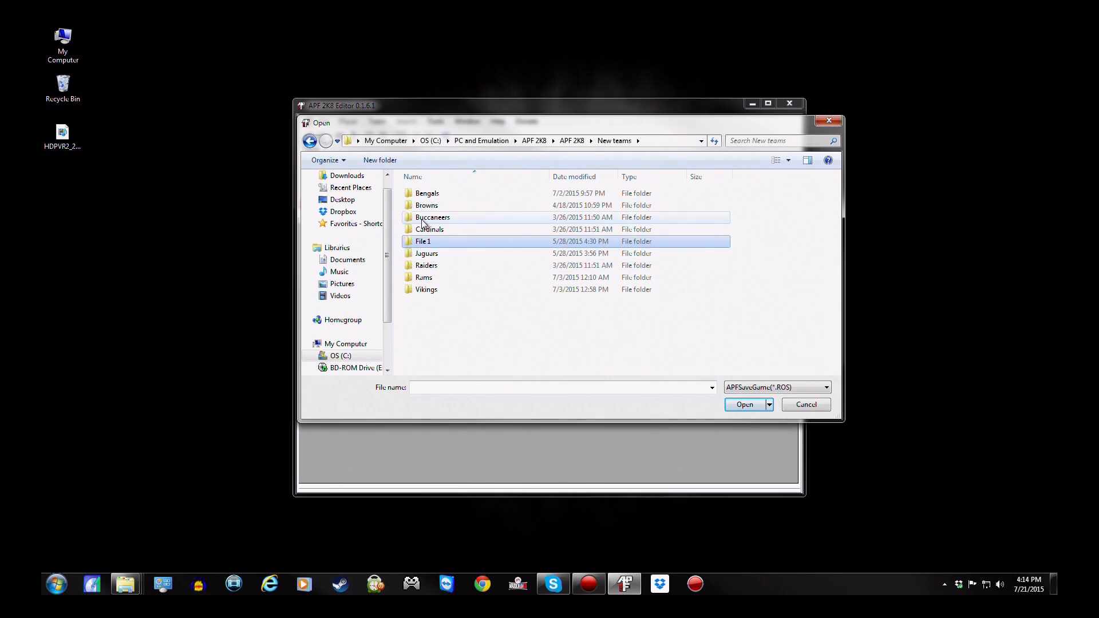
pyautogui.doubleClick(422, 241)
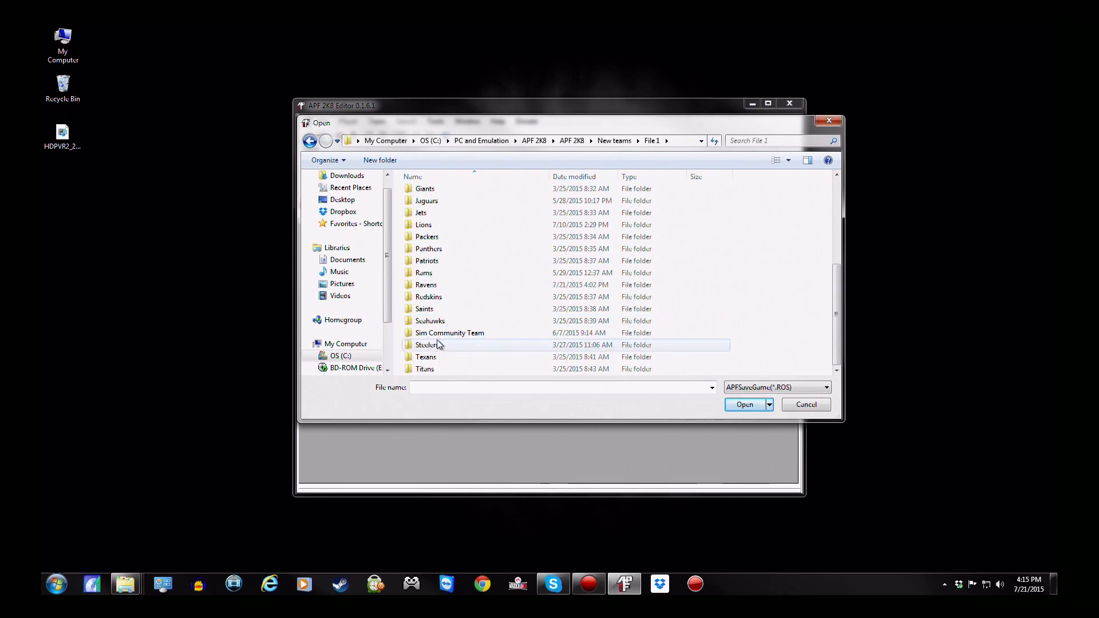
pyautogui.moveTo(438, 344)
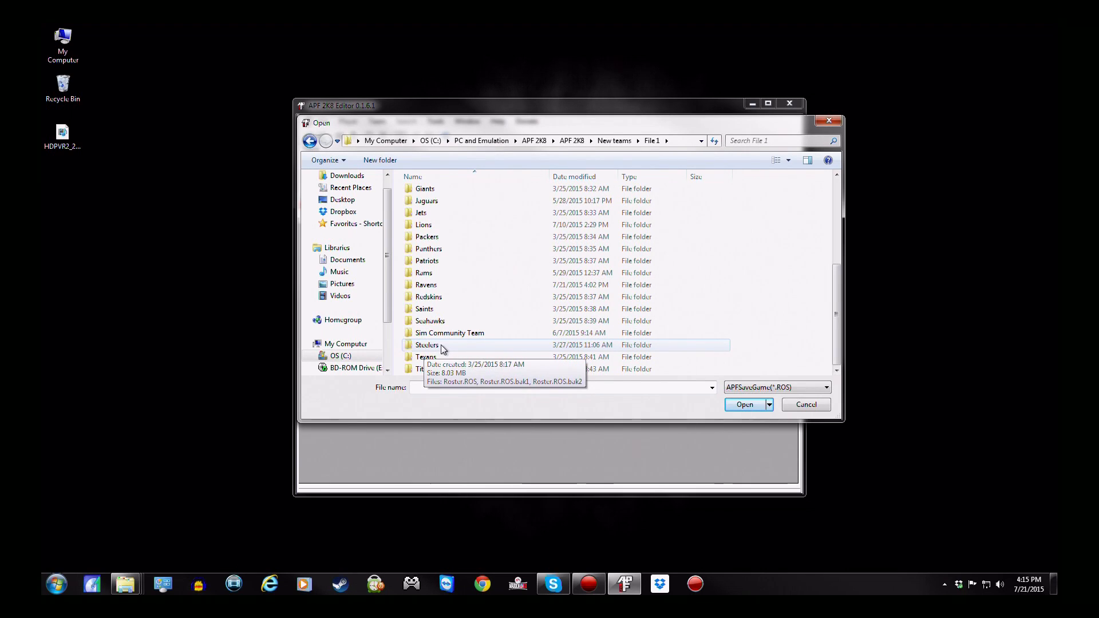
pyautogui.click(426, 344)
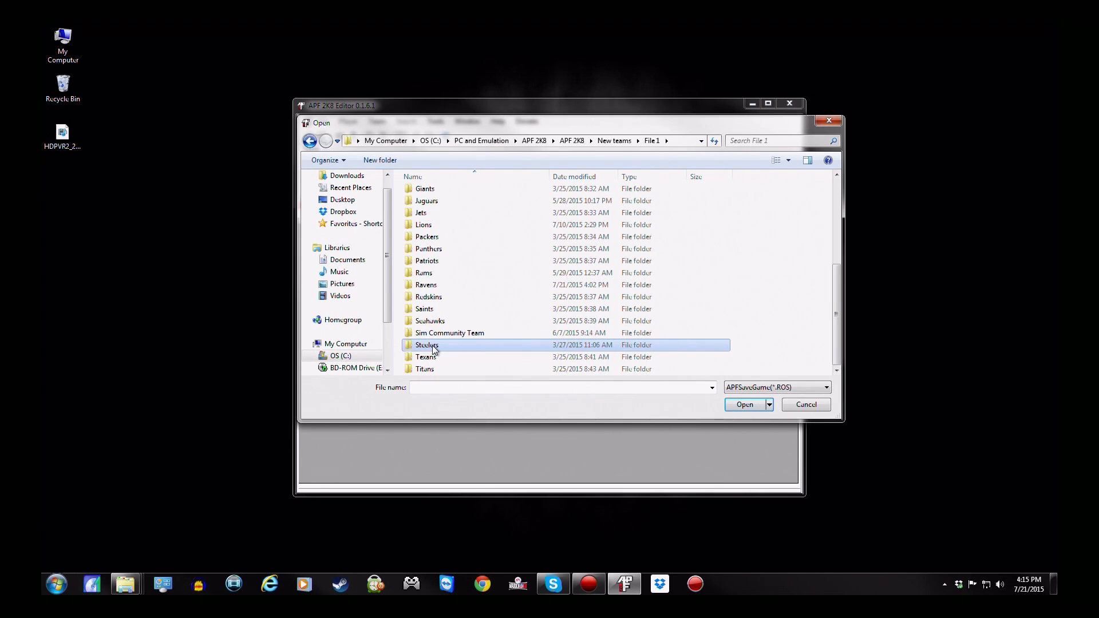
pyautogui.doubleClick(426, 345)
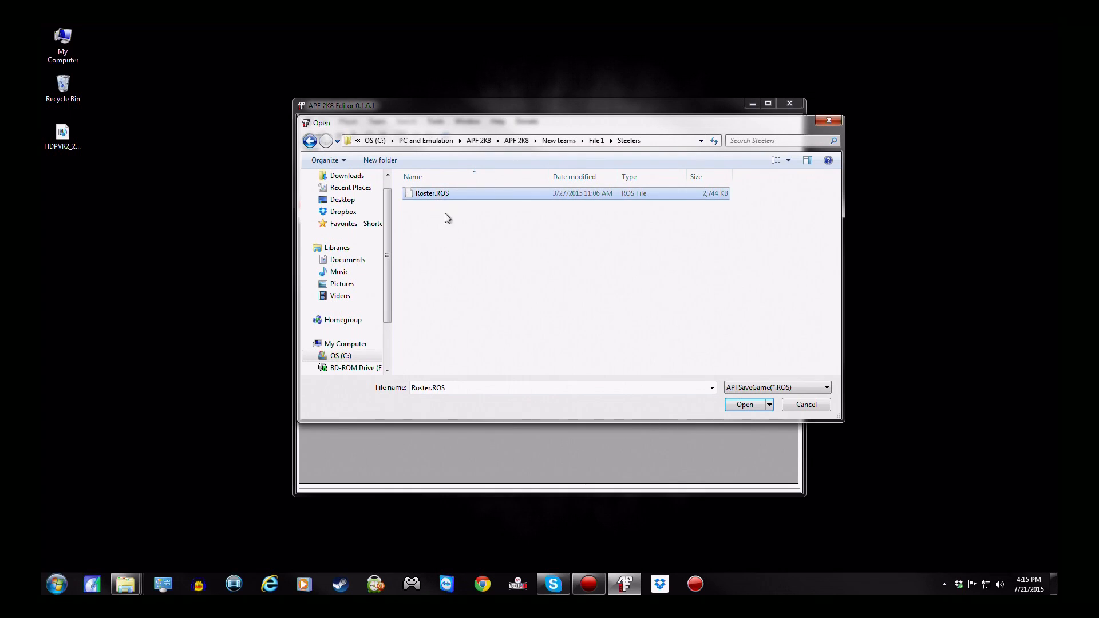
# Load the Steelers Roster.ROS in offline mode and show the team settings
pyautogui.click(744, 405)
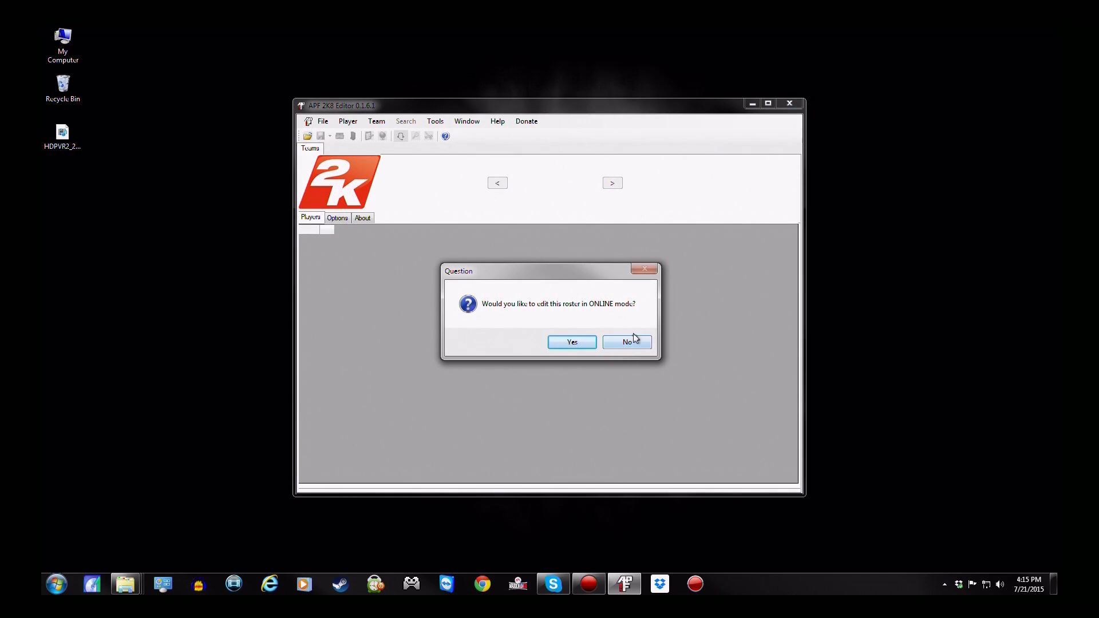
pyautogui.click(625, 342)
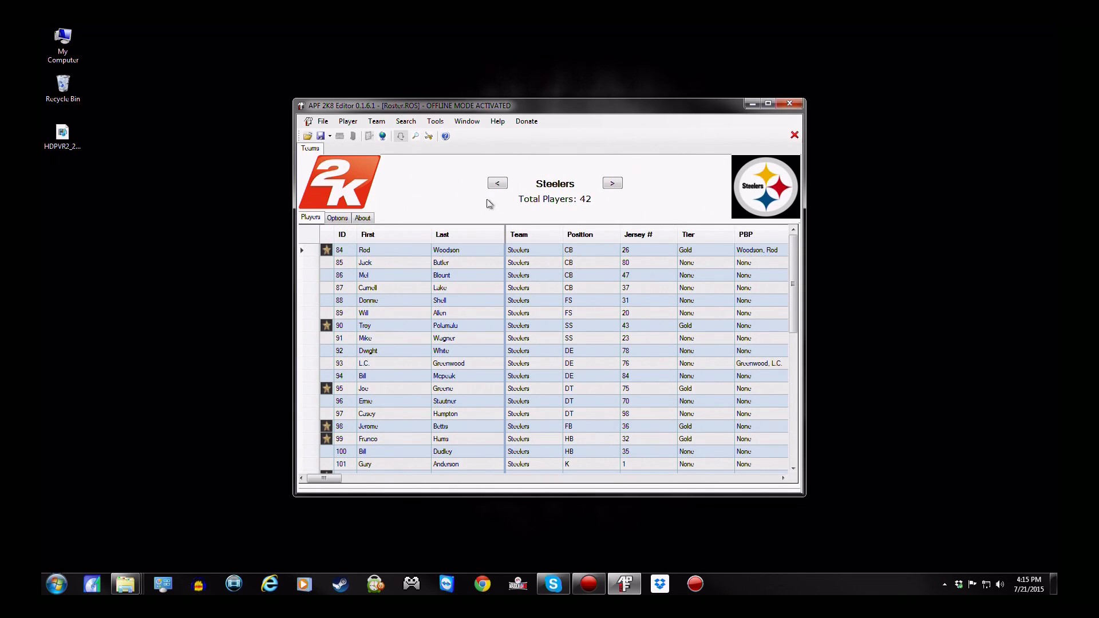
pyautogui.click(337, 218)
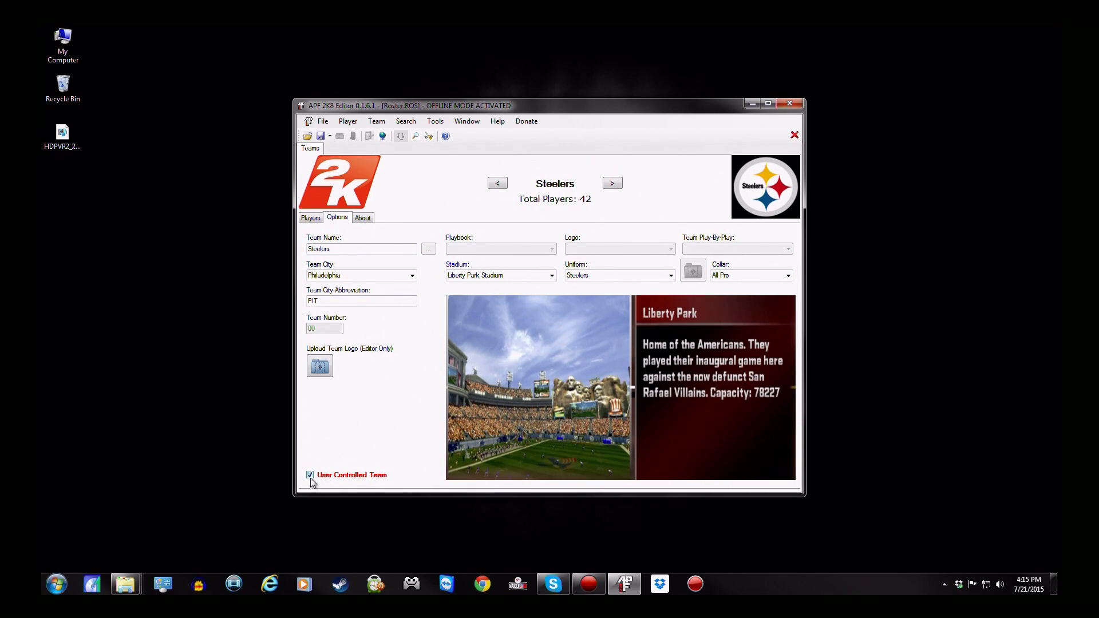
pyautogui.moveTo(318, 481)
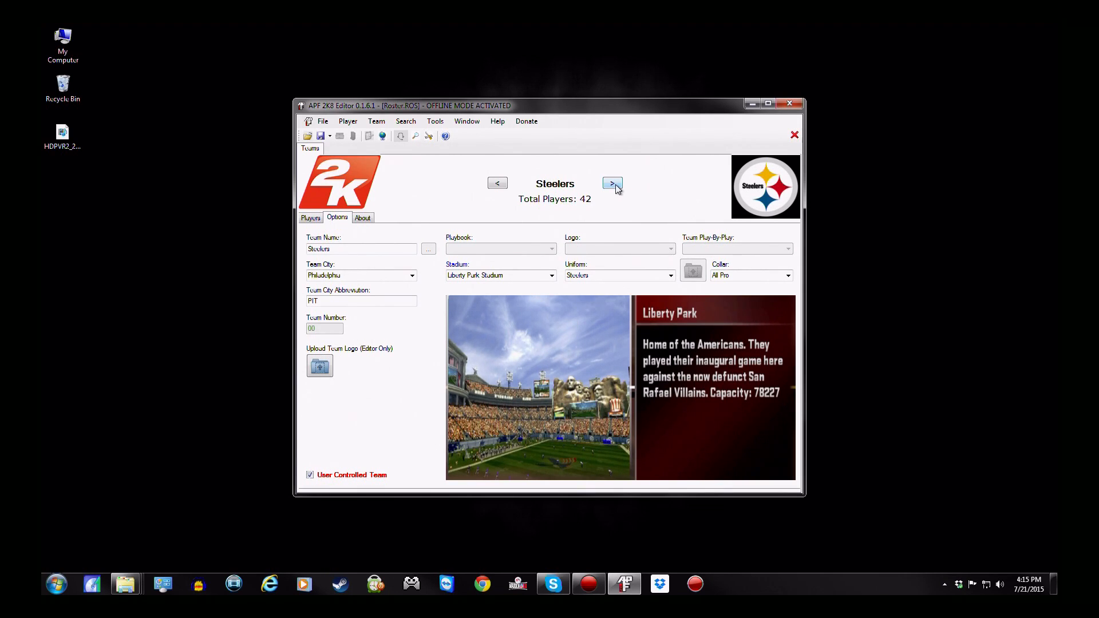
pyautogui.moveTo(611, 183)
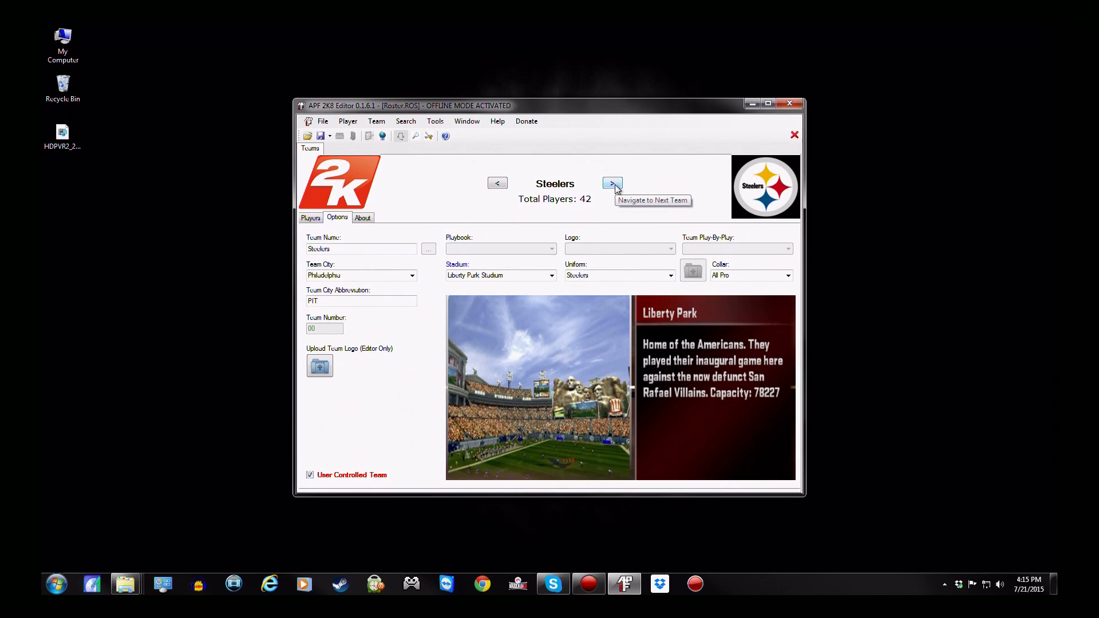
# Attempt user control for the Ravens, dismiss the eight-team limit alert, return to Steelers
pyautogui.click(611, 183)
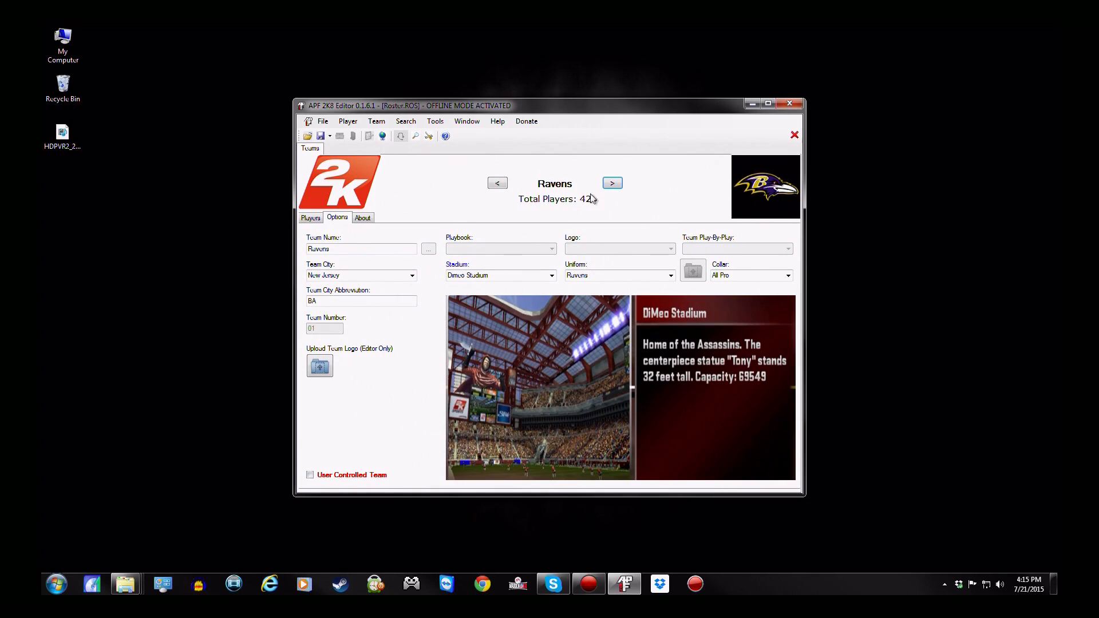
pyautogui.moveTo(491, 218)
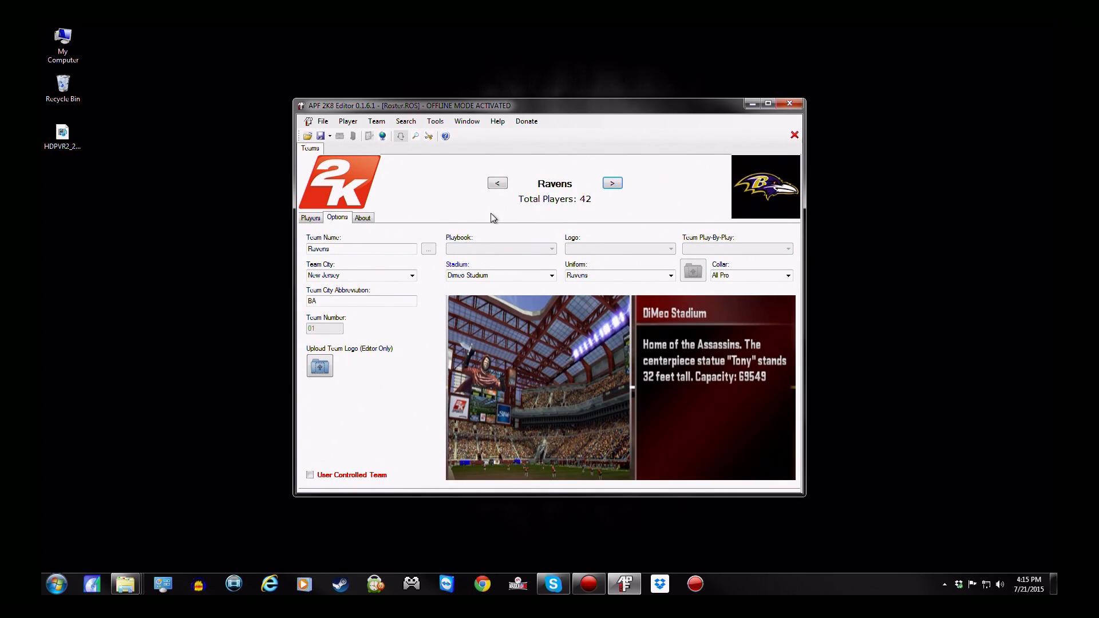
pyautogui.moveTo(325, 468)
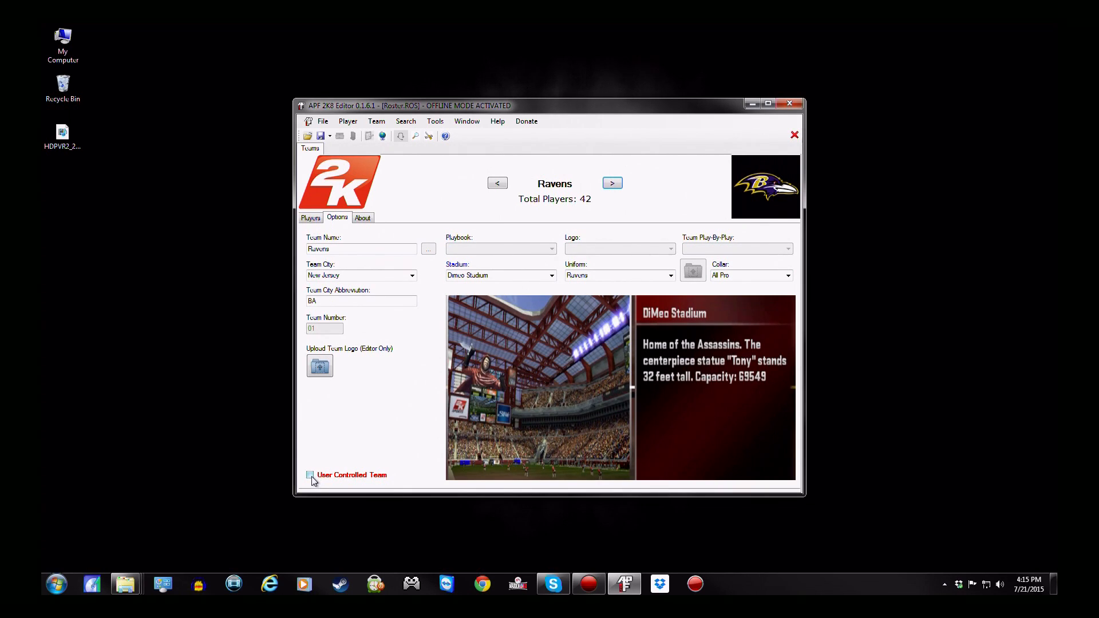
pyautogui.click(310, 474)
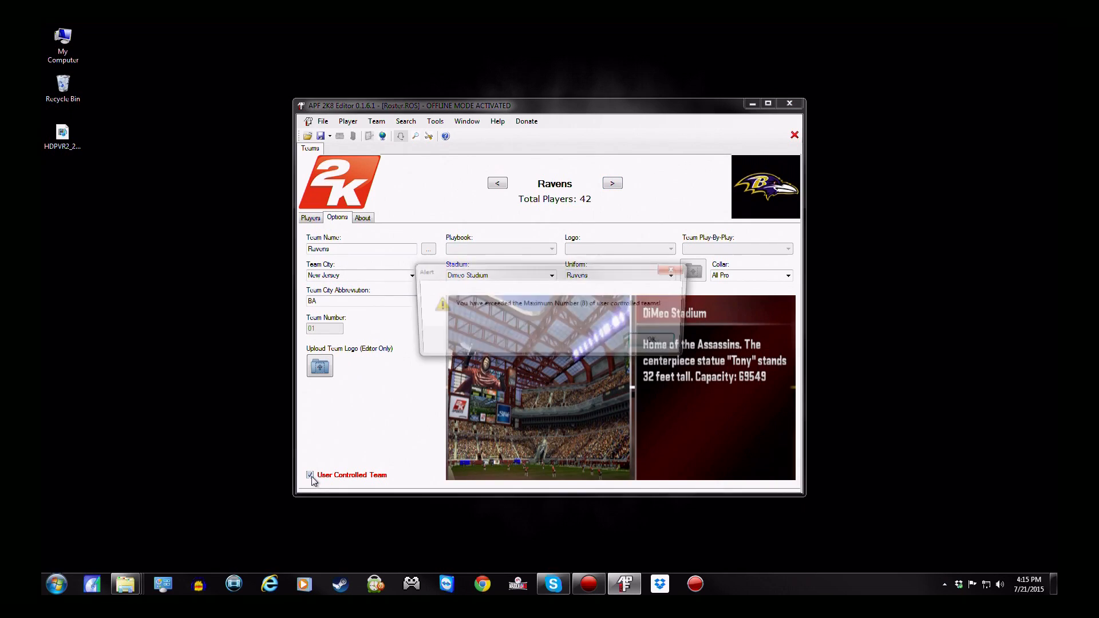
pyautogui.click(310, 474)
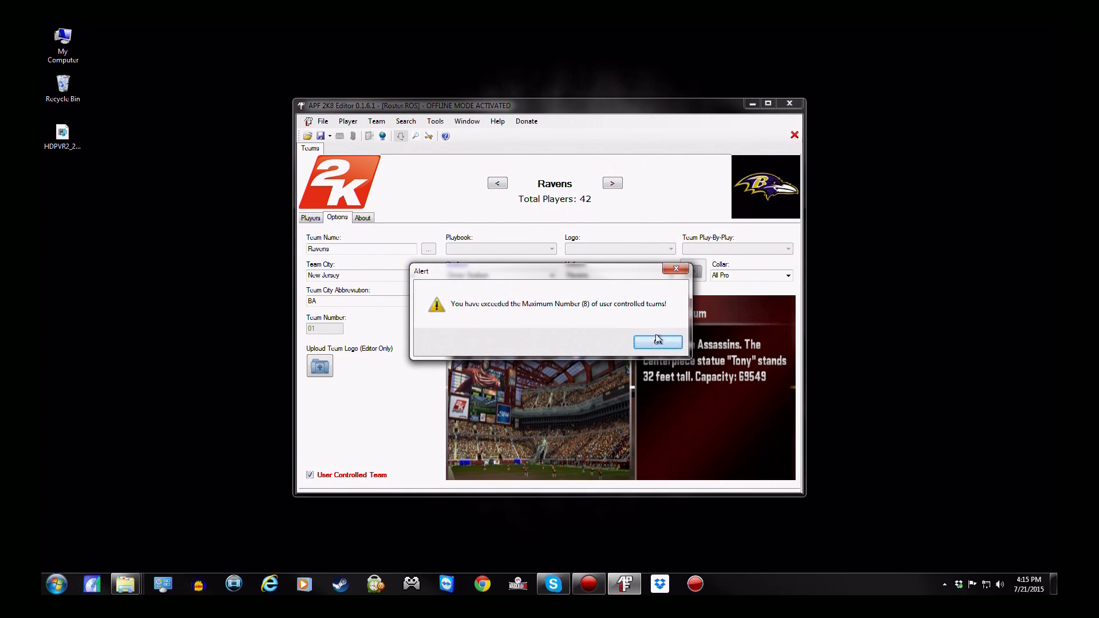
pyautogui.click(656, 341)
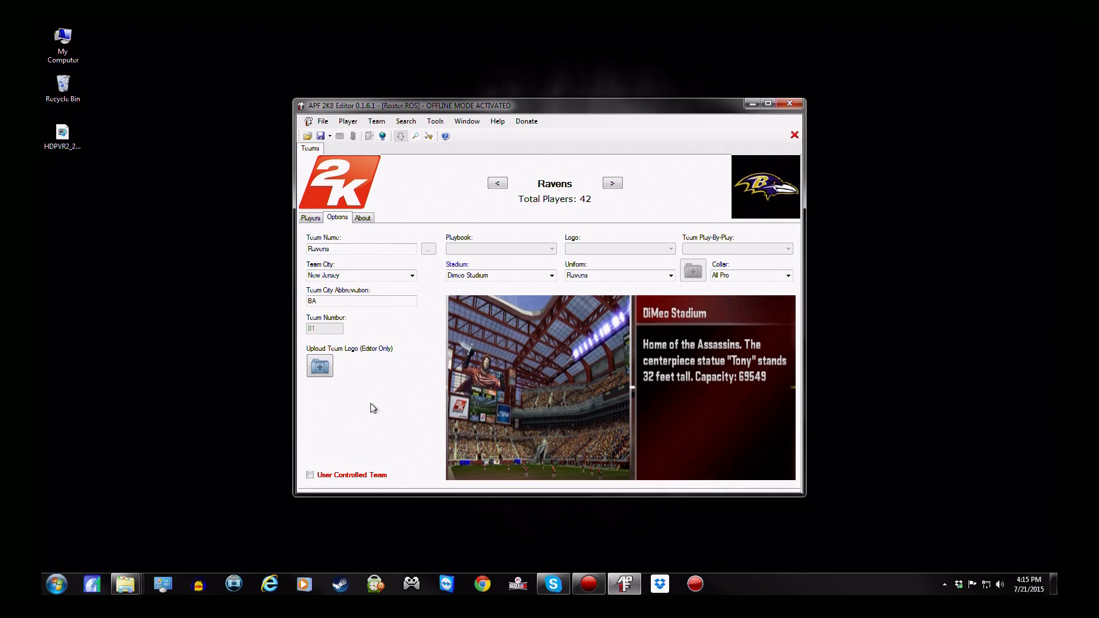
pyautogui.click(497, 183)
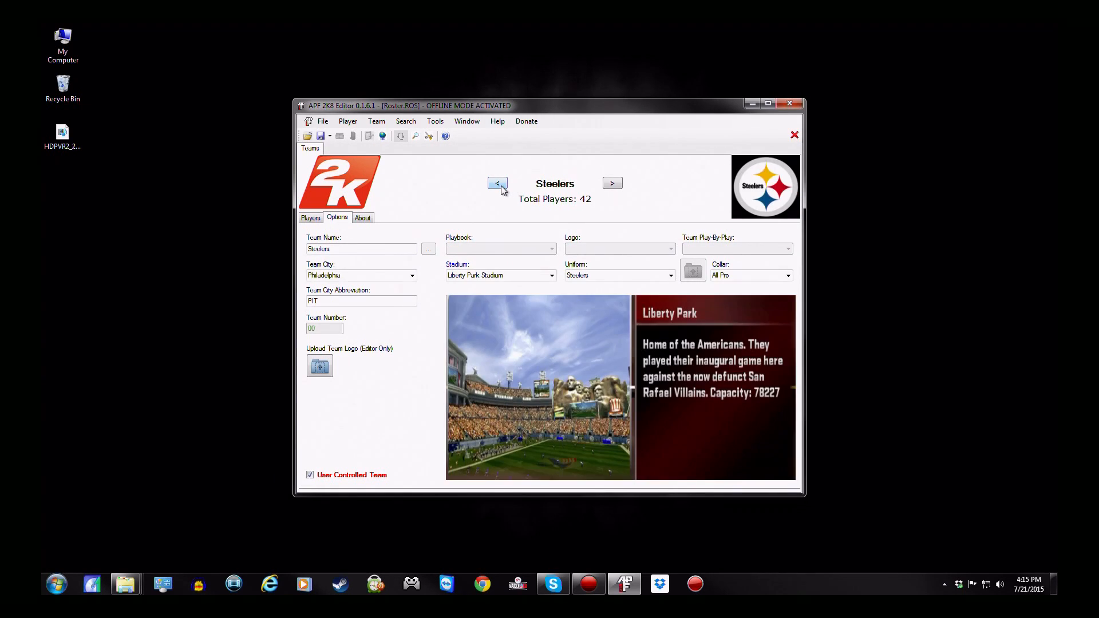
# Step back to the USER2 team and turn off its user control
pyautogui.click(496, 183)
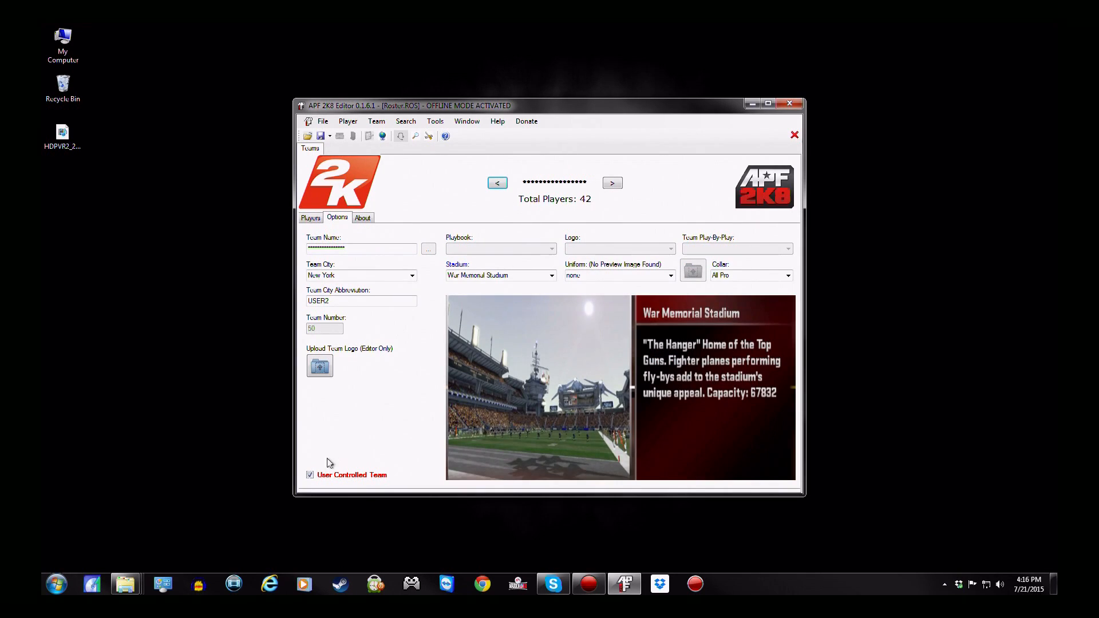
pyautogui.click(612, 183)
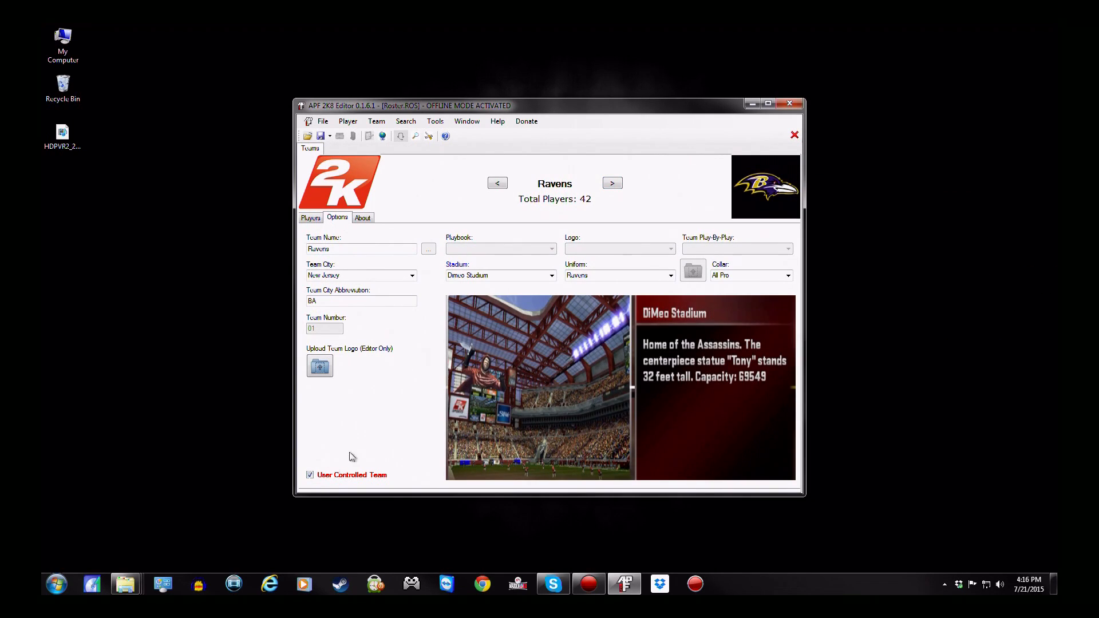
# Make the Bears and Cowboys user-controlled, skipping past the Jets
pyautogui.click(612, 184)
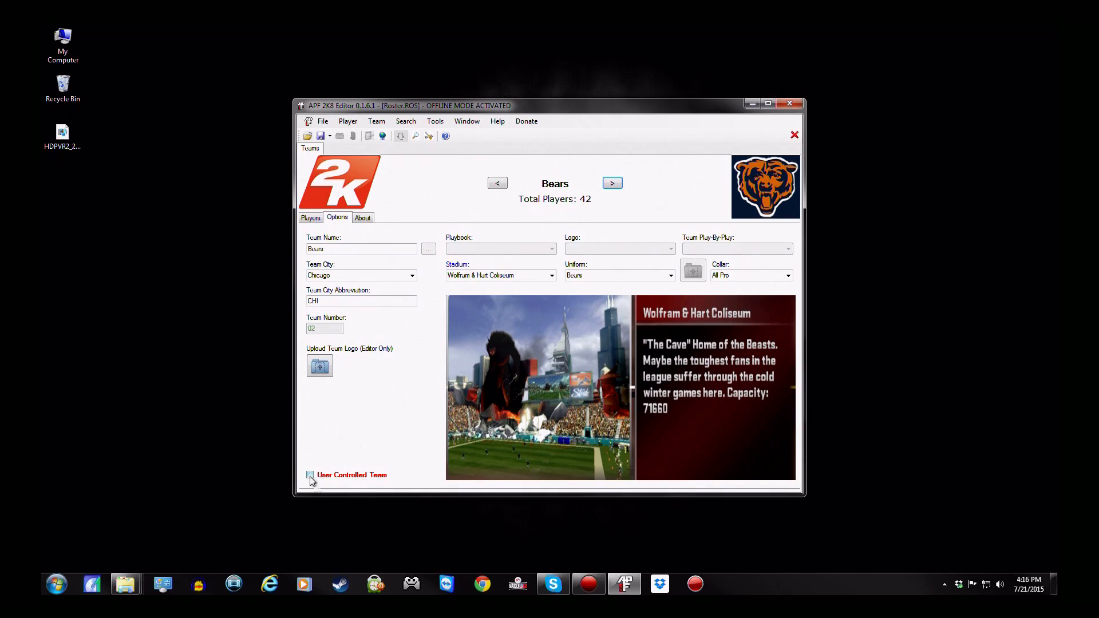
pyautogui.click(310, 474)
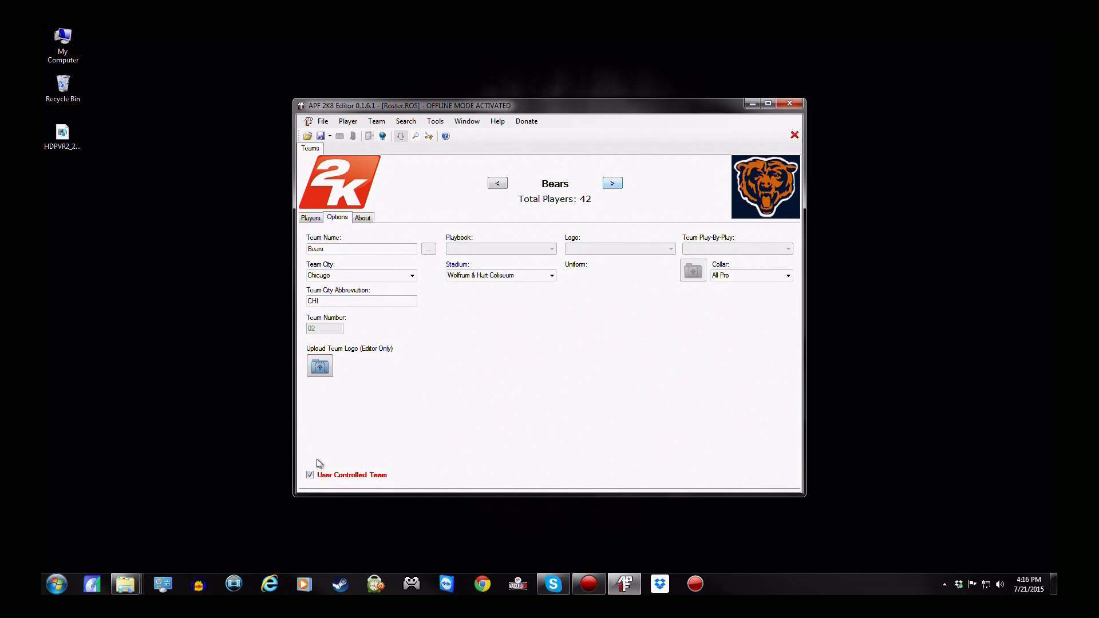
pyautogui.click(611, 183)
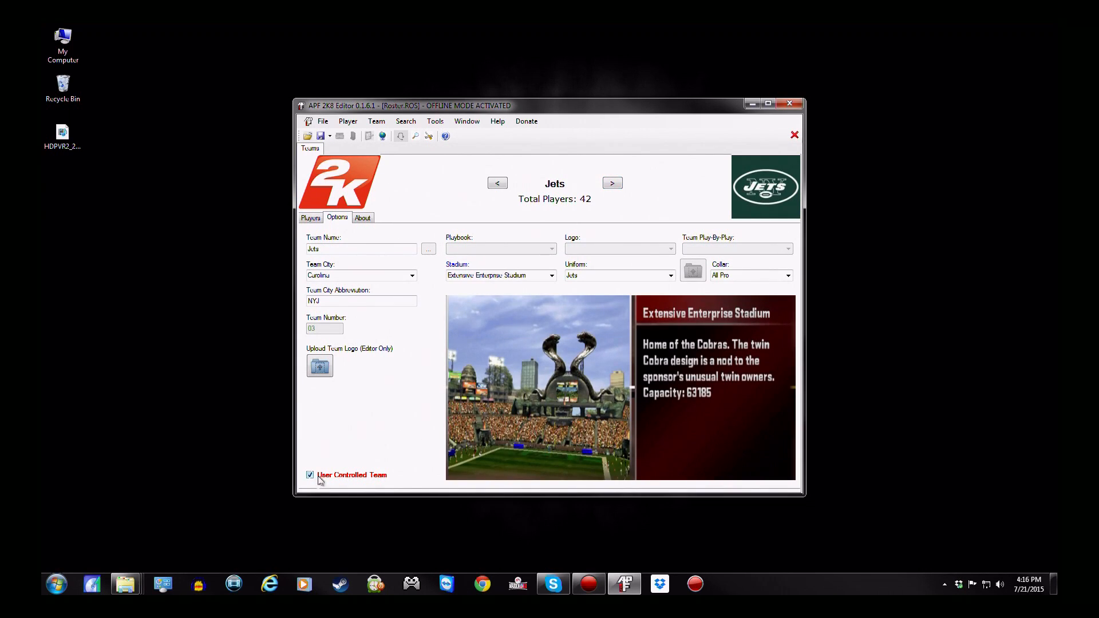
pyautogui.click(612, 183)
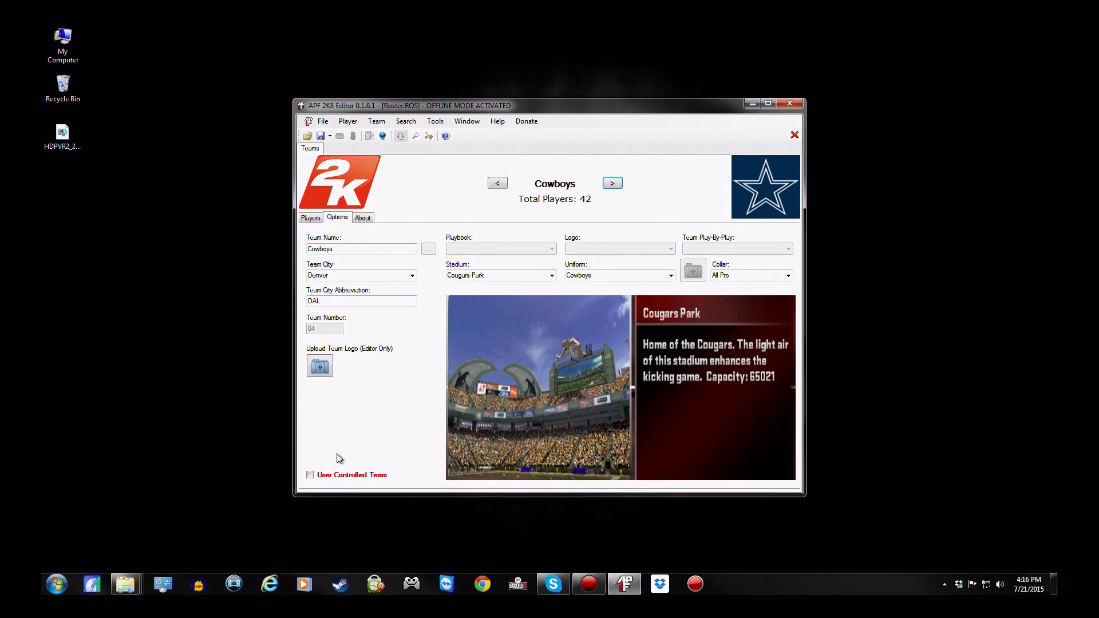
pyautogui.click(310, 474)
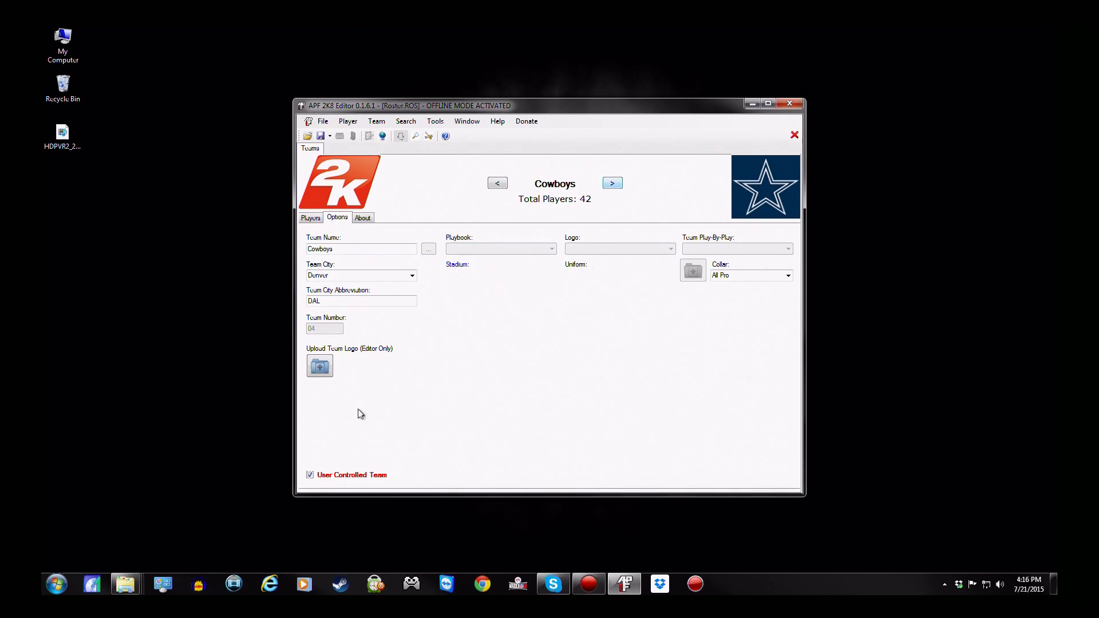
# Make the Colts user-controlled; leave the Redskins unchecked after the eight-team limit alert
pyautogui.click(611, 183)
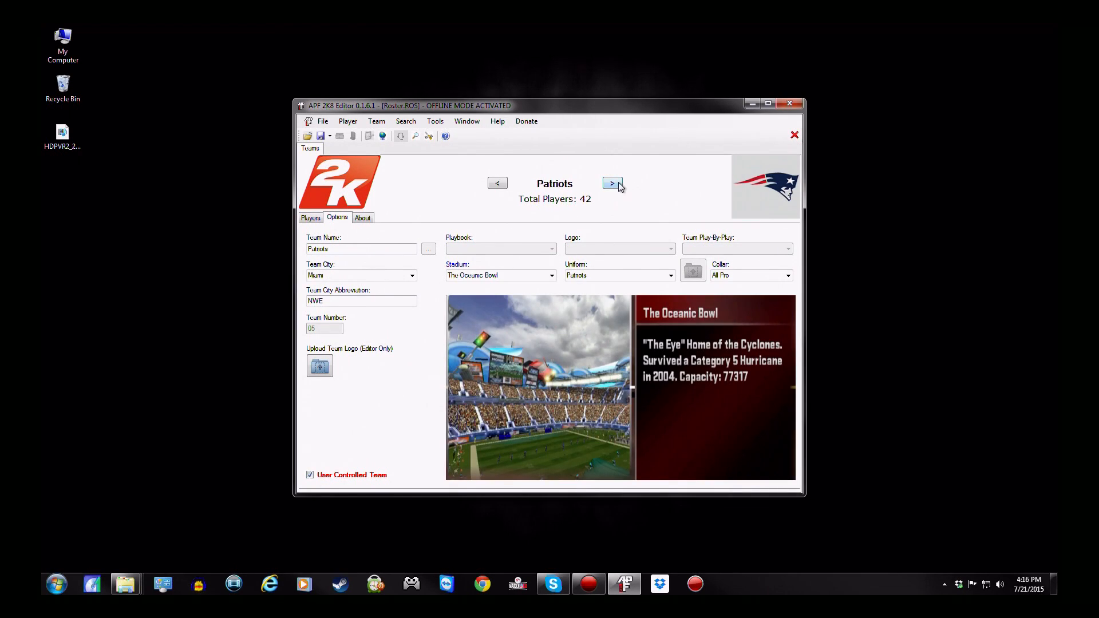
pyautogui.click(611, 183)
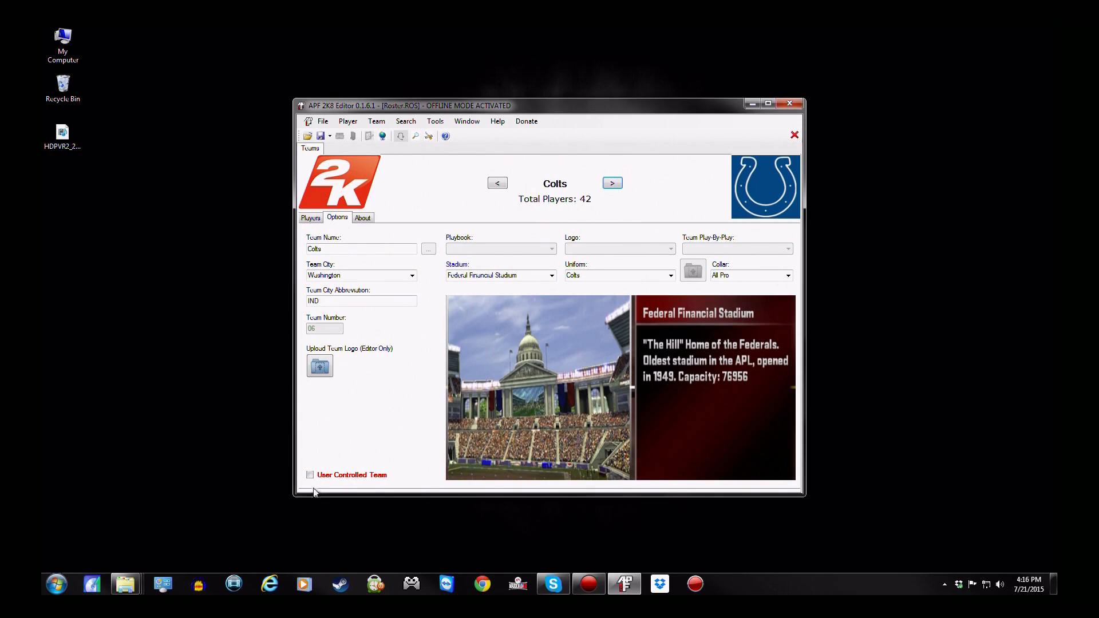
pyautogui.click(310, 474)
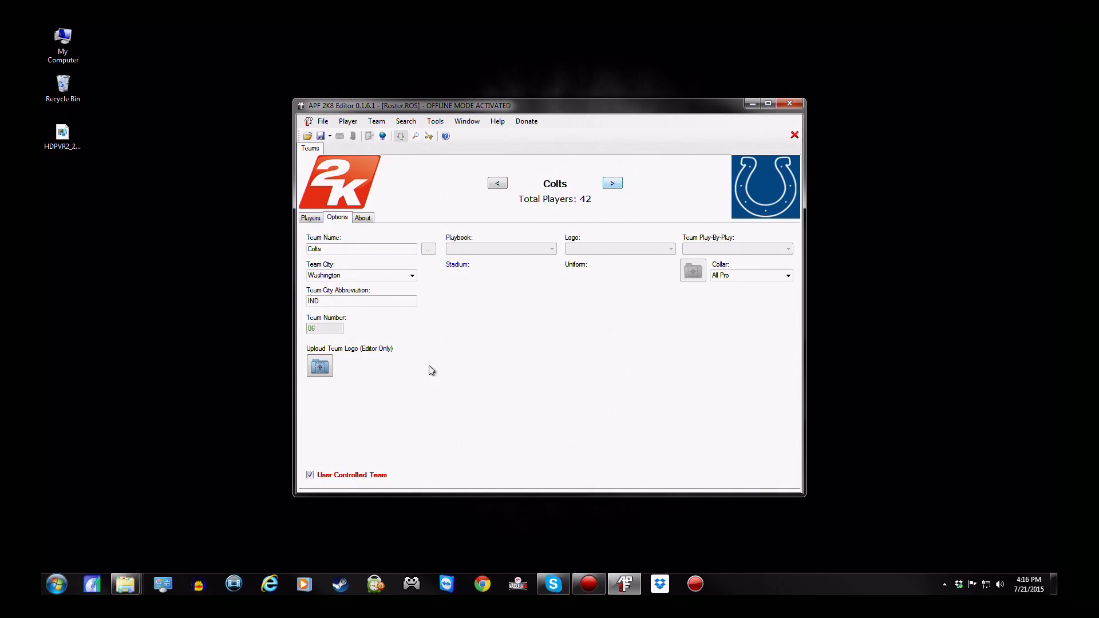
pyautogui.click(611, 183)
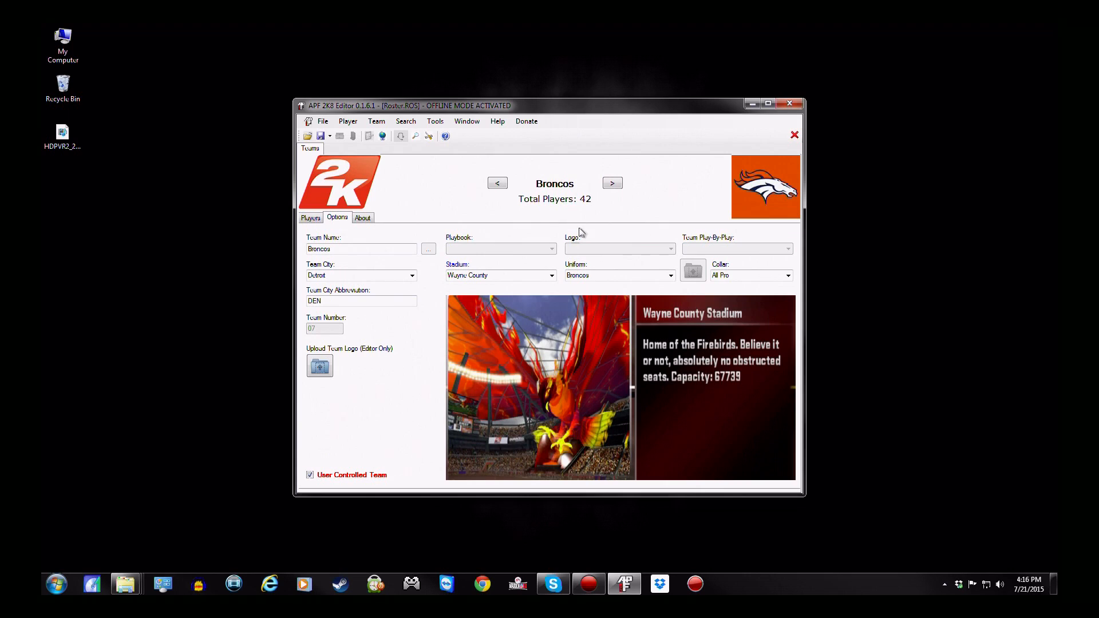
pyautogui.moveTo(330, 150)
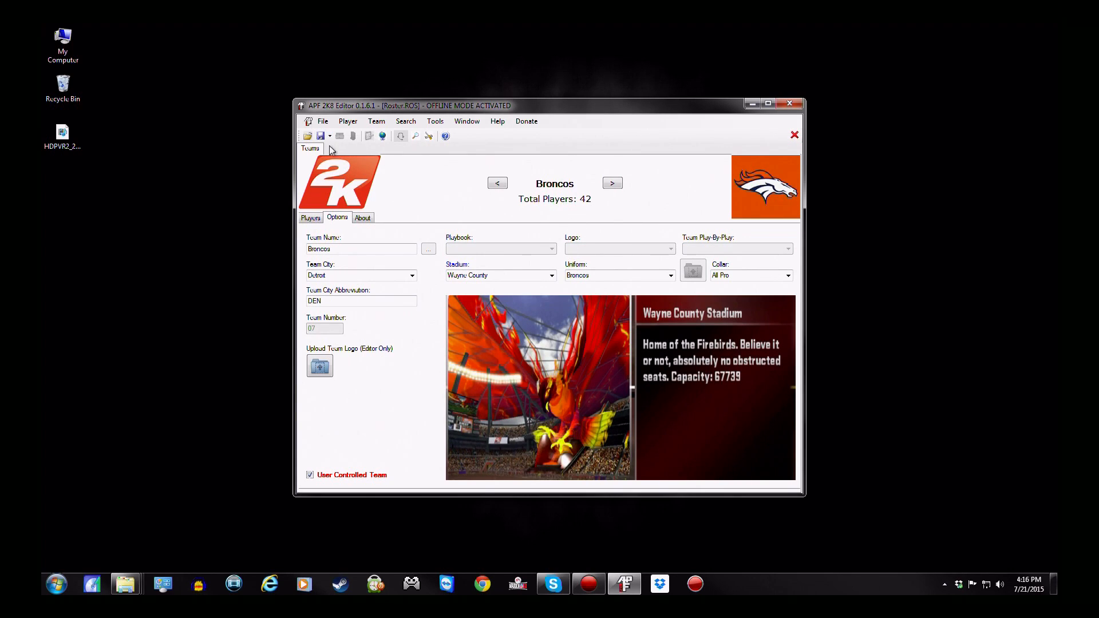
pyautogui.moveTo(582, 177)
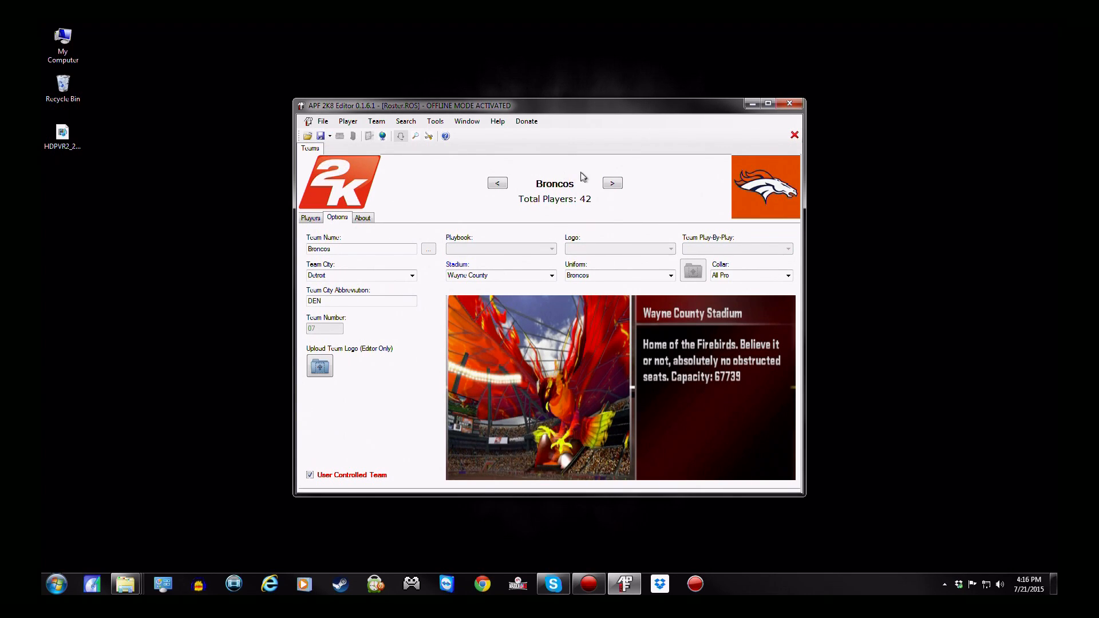
pyautogui.click(611, 183)
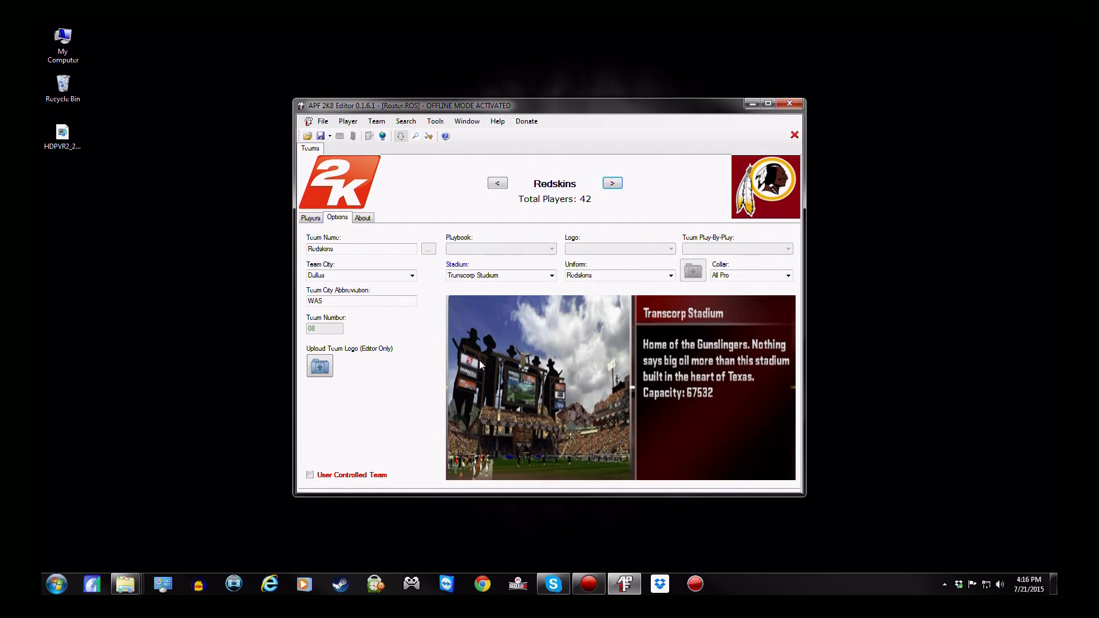
pyautogui.click(310, 475)
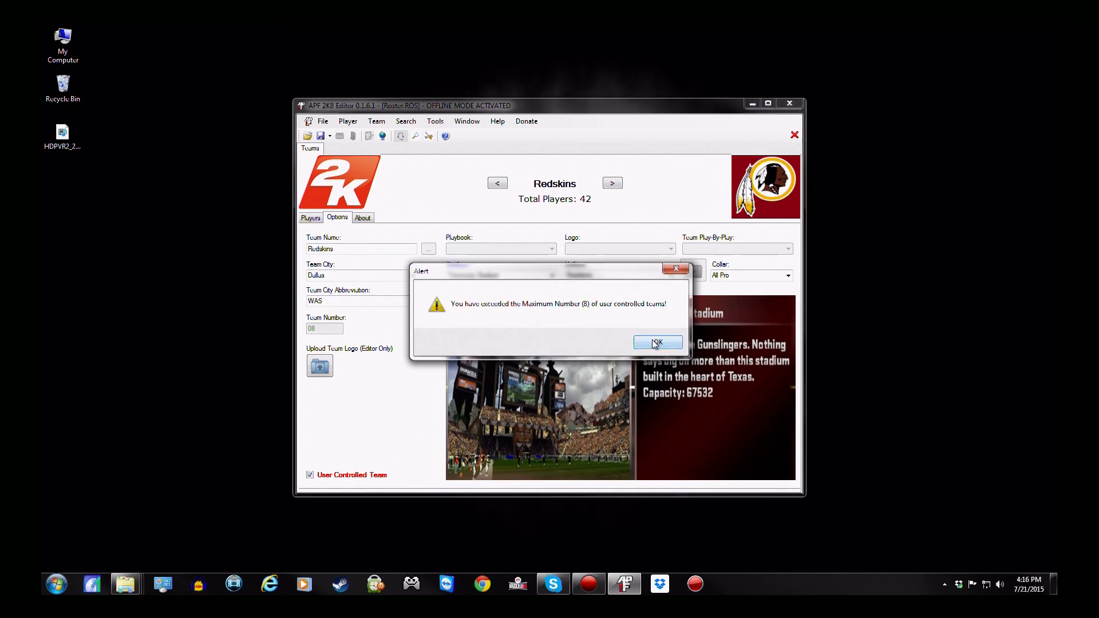
pyautogui.click(656, 342)
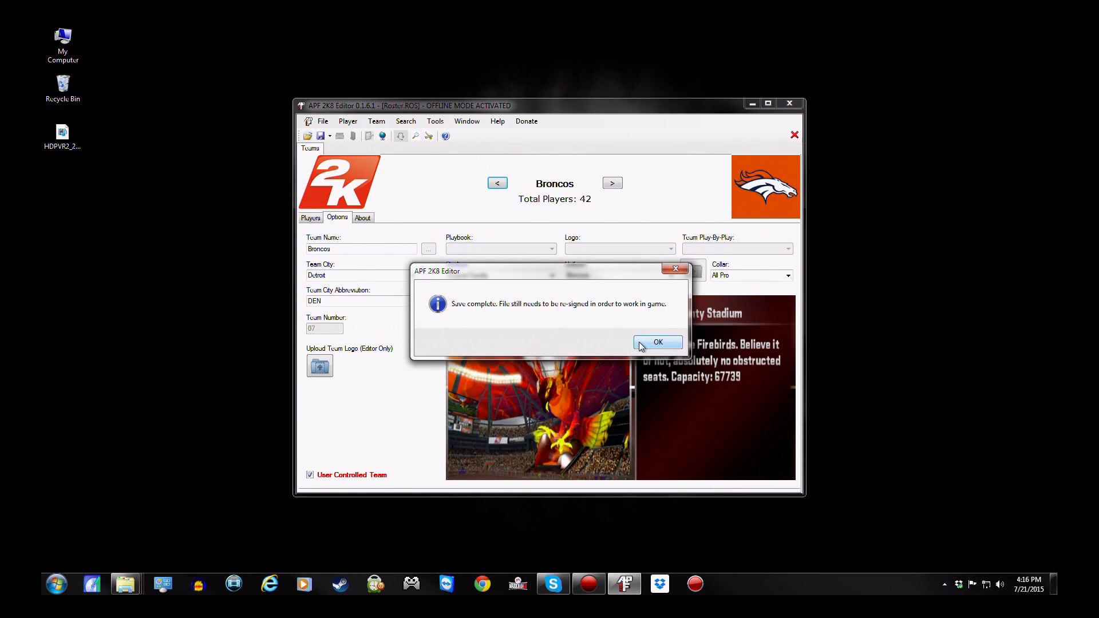
# Acknowledge the completed roster save and close APF 2K8 Editor
pyautogui.click(658, 342)
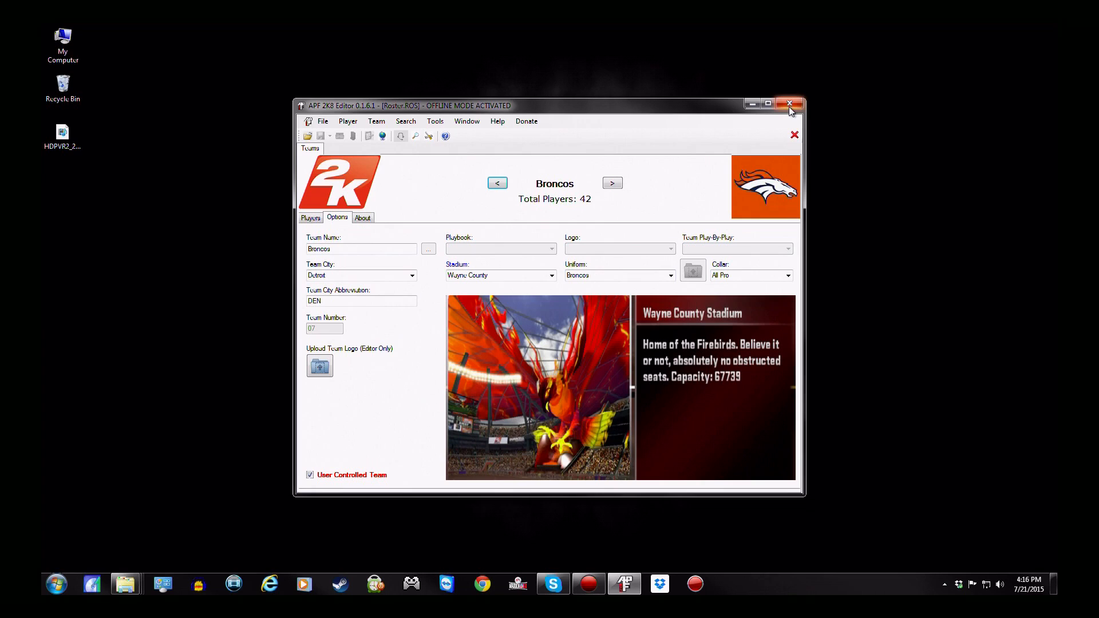
pyautogui.moveTo(789, 106)
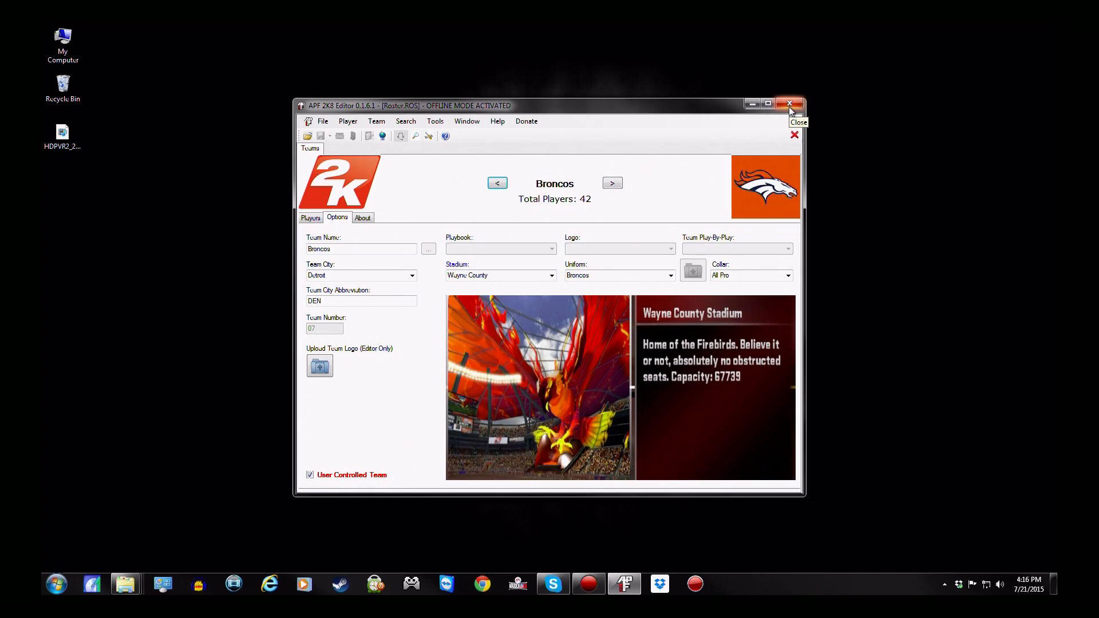
pyautogui.moveTo(789, 110)
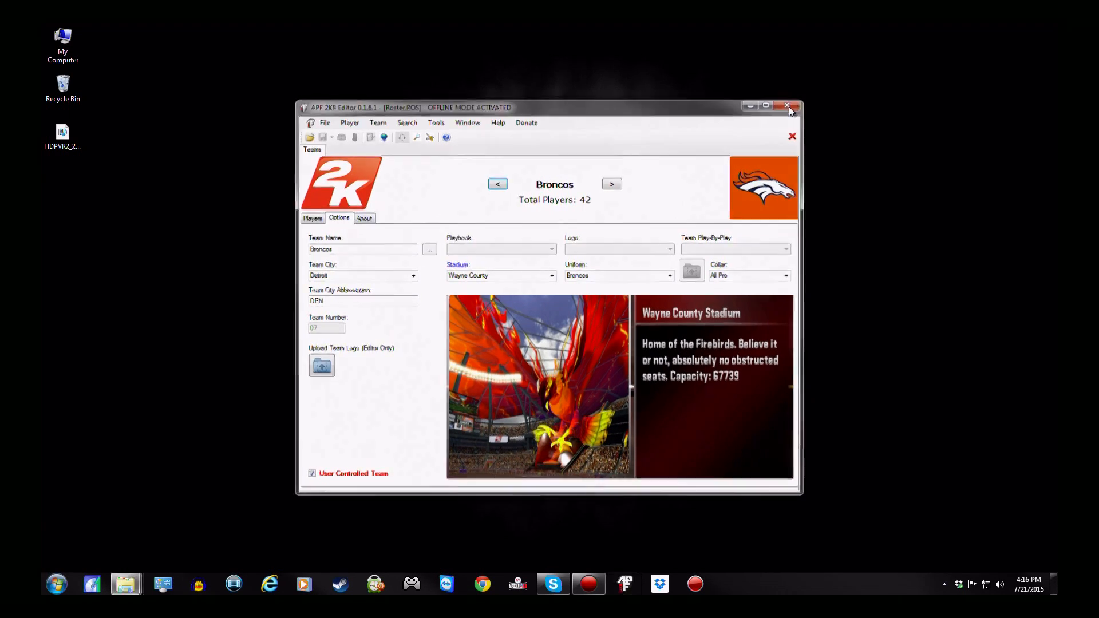
pyautogui.click(789, 107)
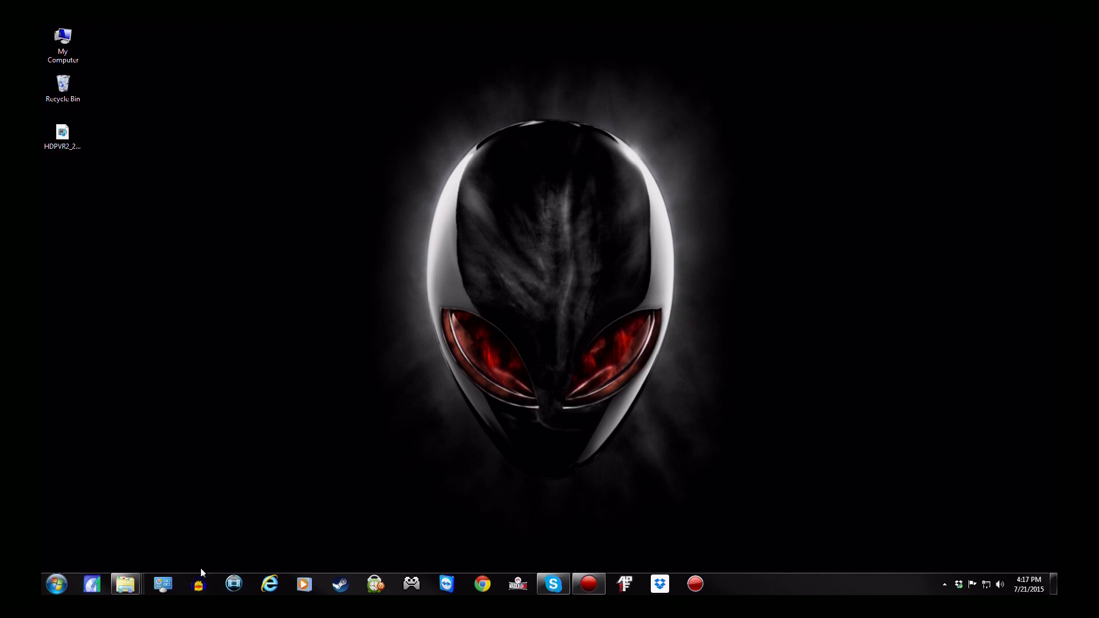
pyautogui.moveTo(293, 417)
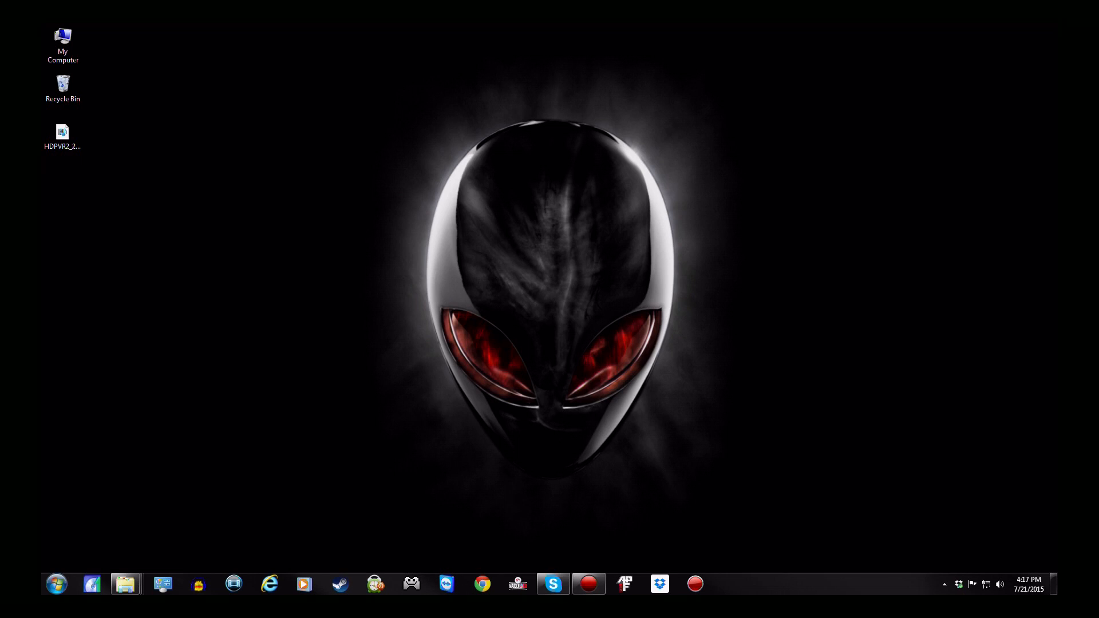
pyautogui.click(56, 583)
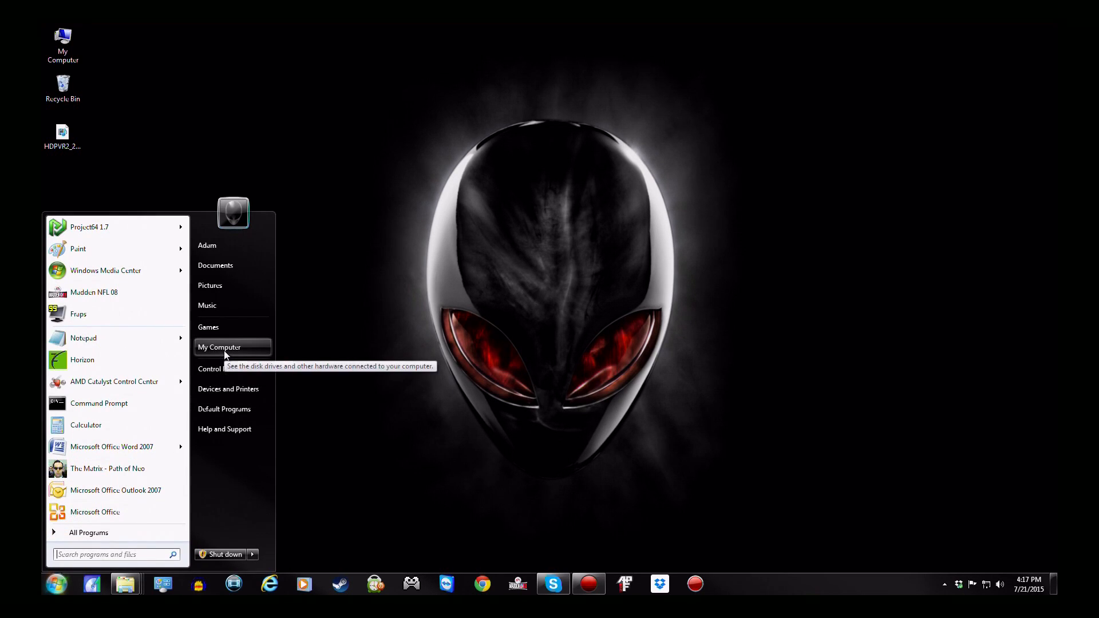
pyautogui.click(219, 347)
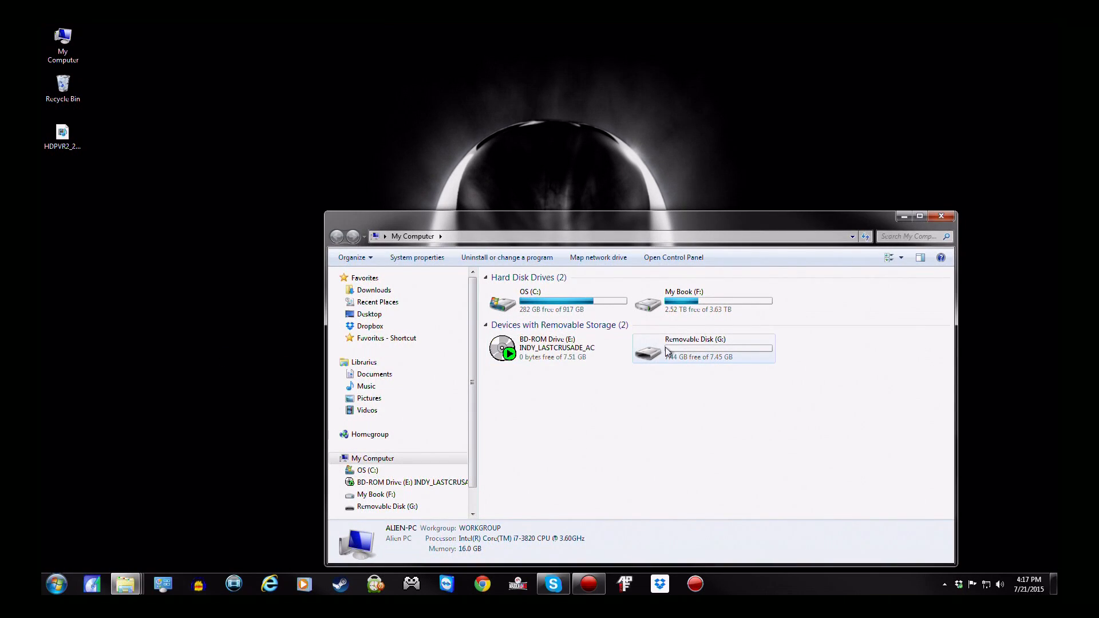
pyautogui.doubleClick(704, 349)
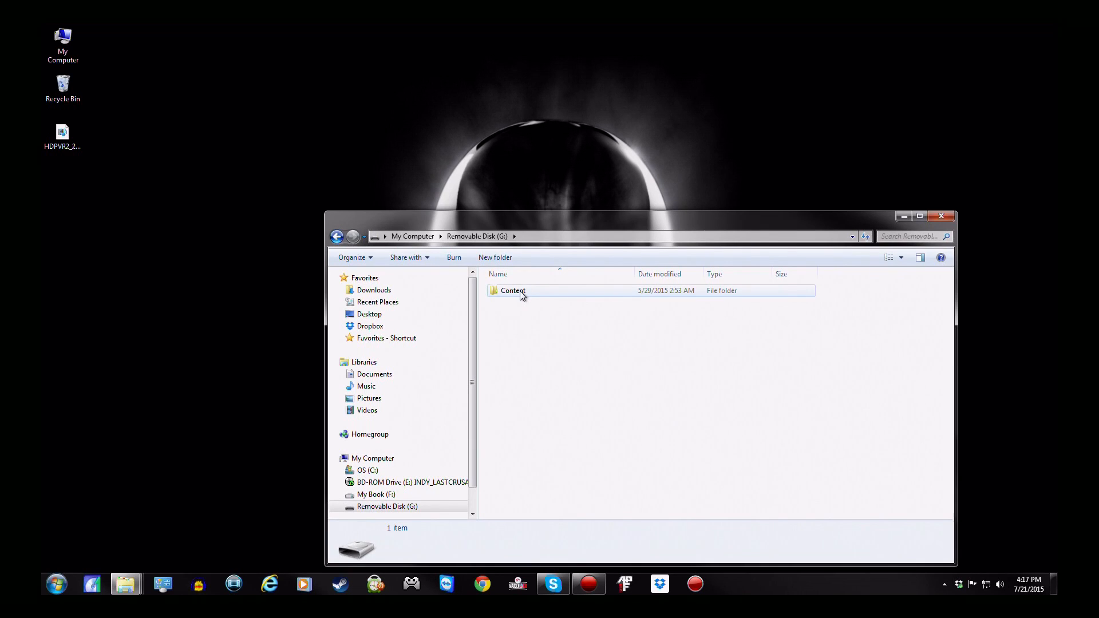
pyautogui.doubleClick(512, 290)
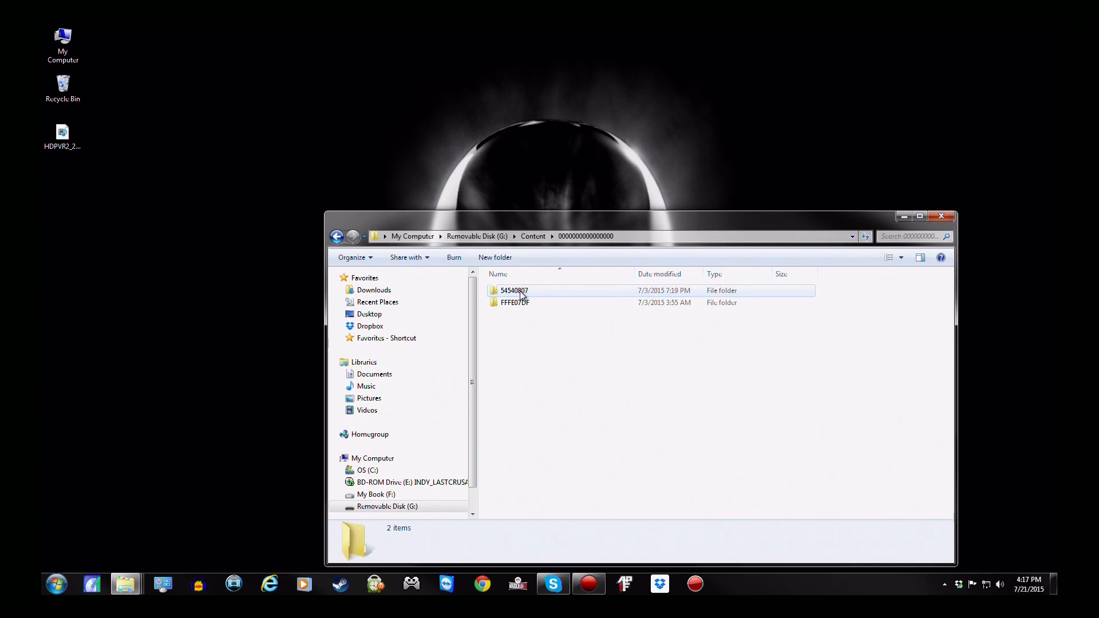
pyautogui.doubleClick(513, 290)
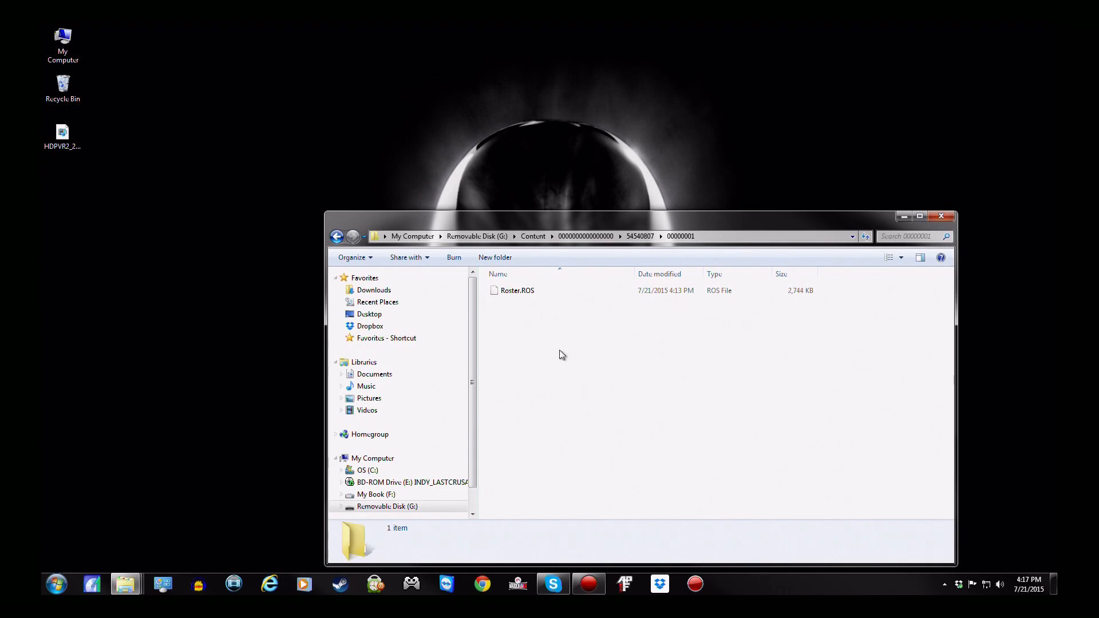
pyautogui.click(56, 583)
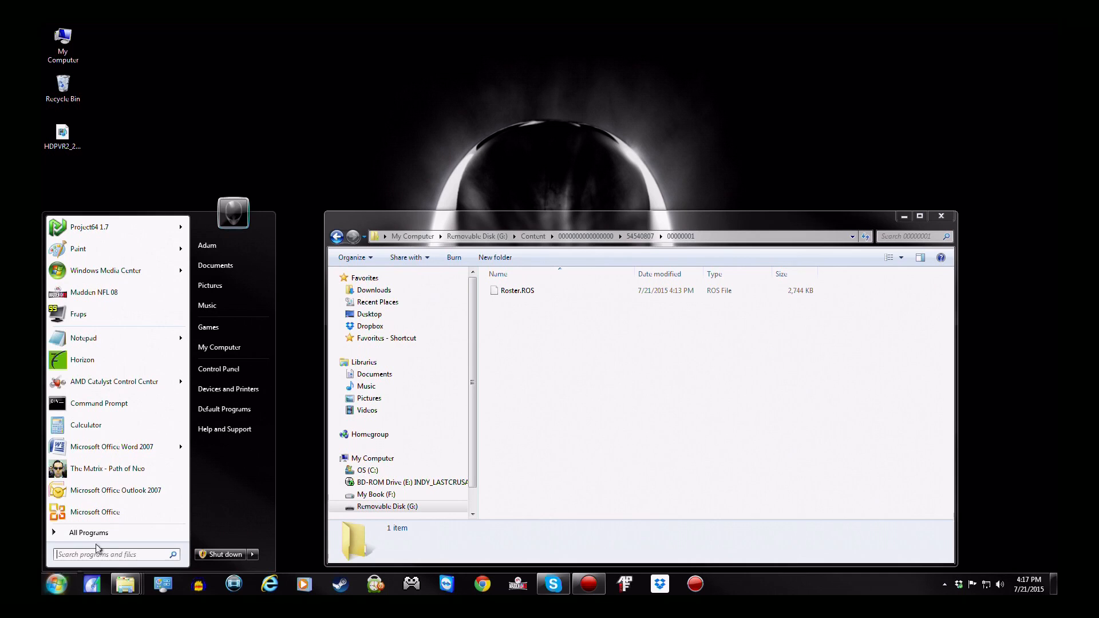
# In a second Computer window, reach C:'s New teams > File 1 > Steelers and copy Roster.ROS
pyautogui.click(218, 347)
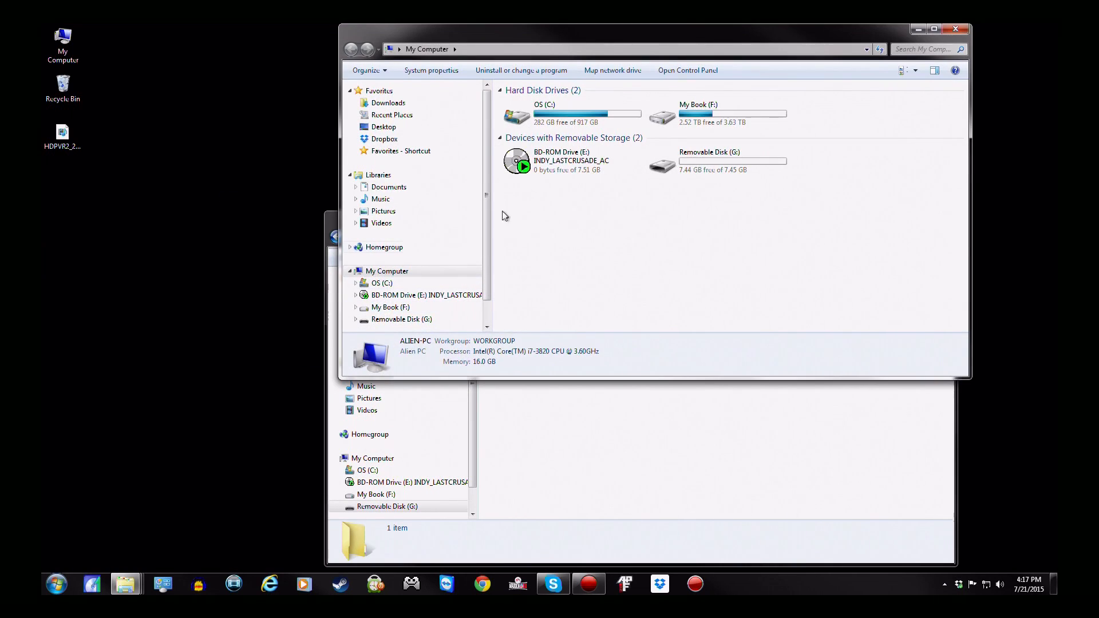
pyautogui.doubleClick(543, 114)
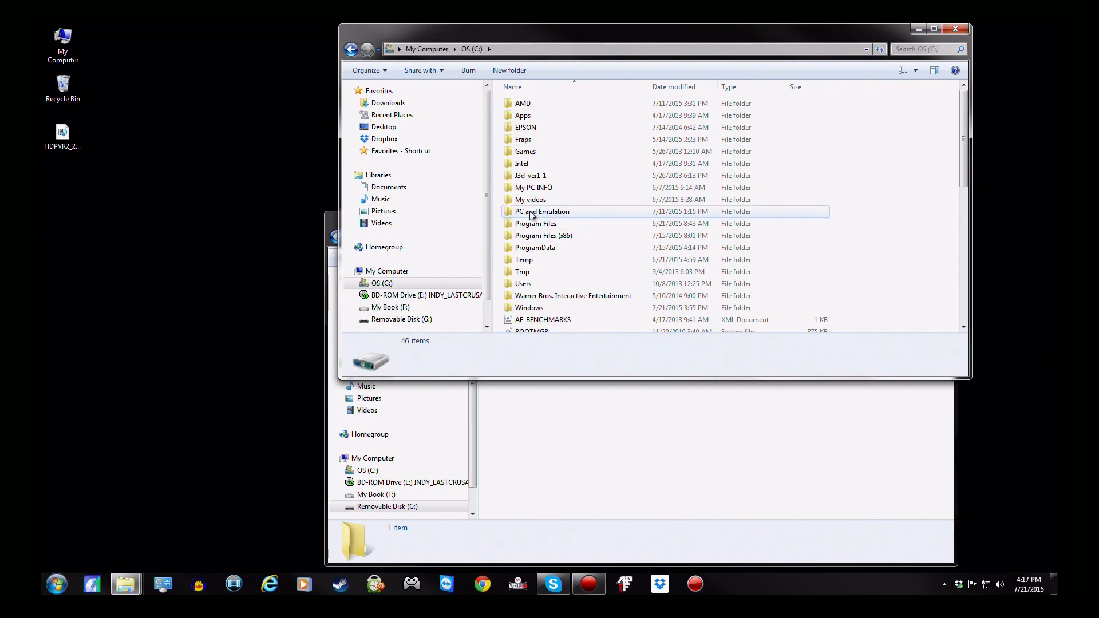
pyautogui.doubleClick(541, 211)
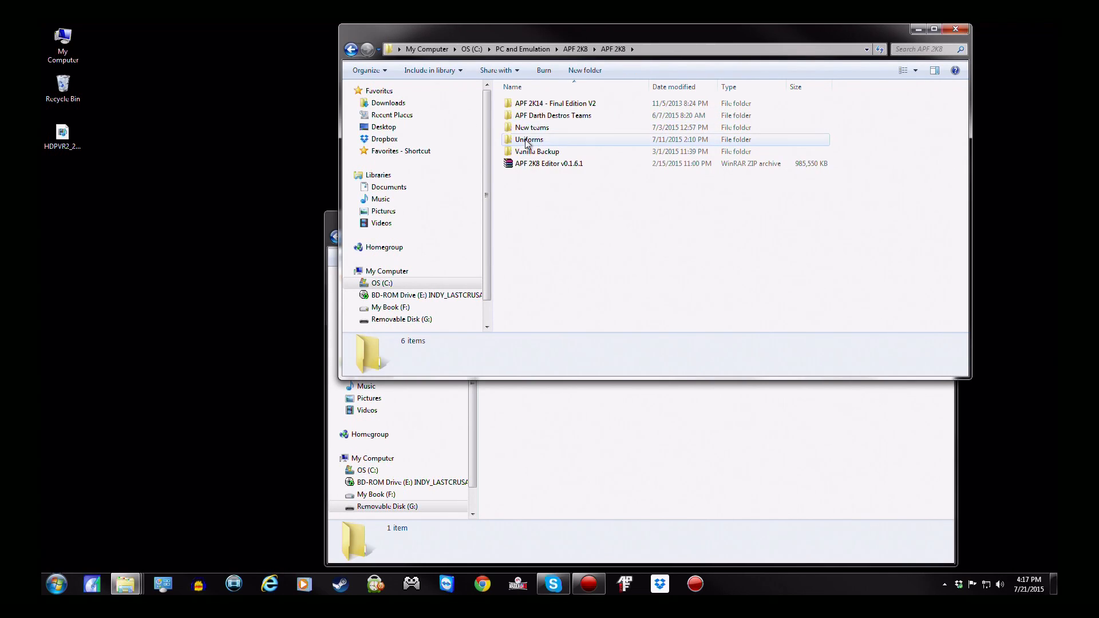
pyautogui.doubleClick(531, 128)
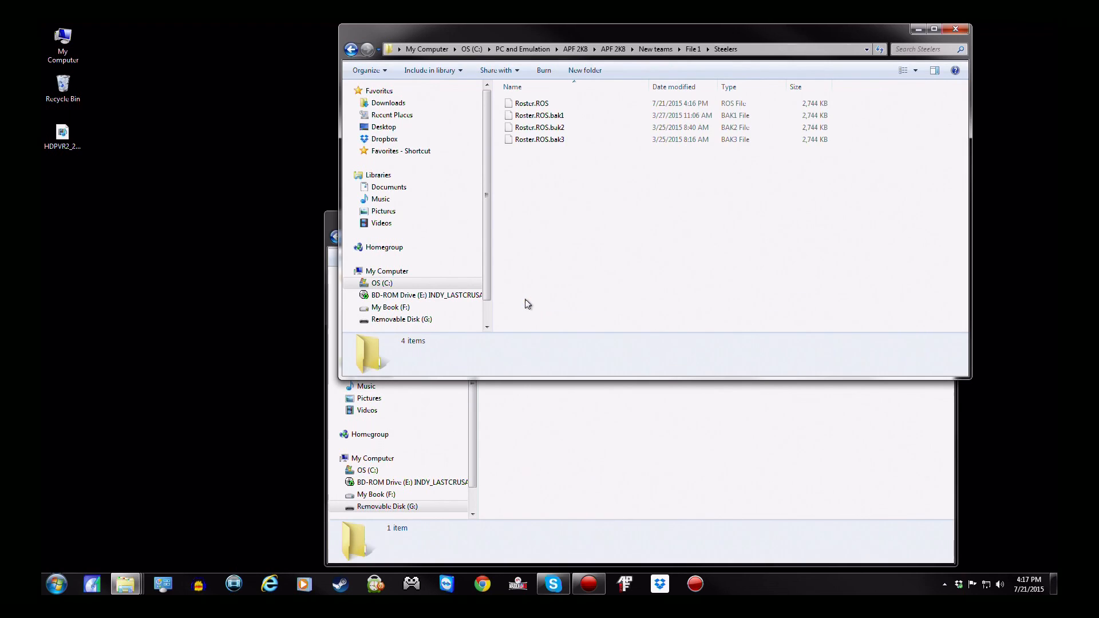
pyautogui.click(531, 103)
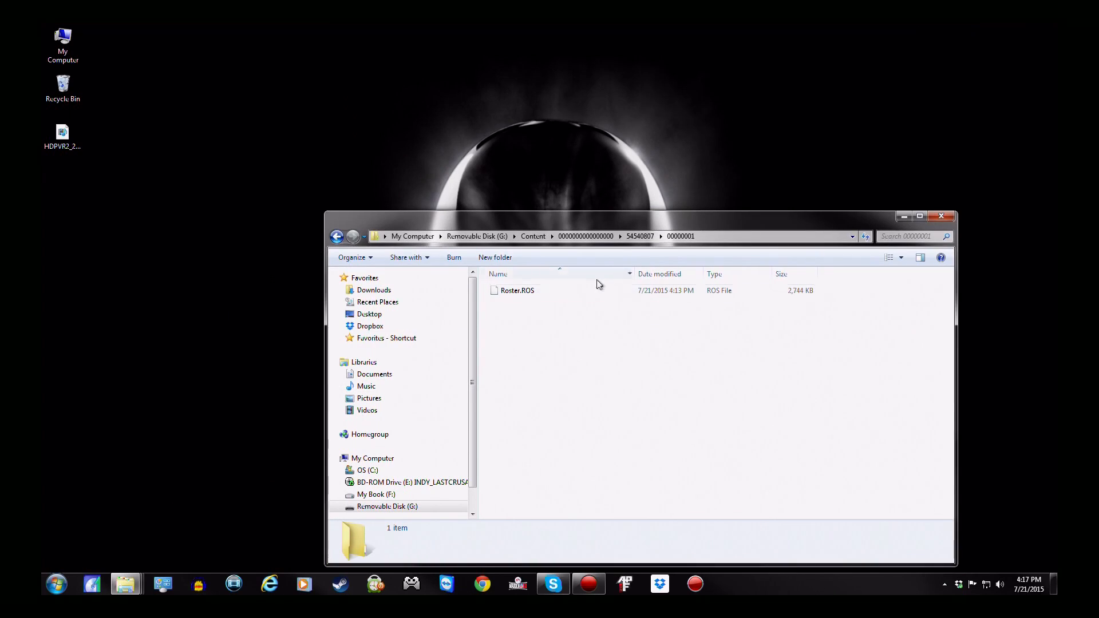
# Paste the edited Roster.ROS into the USB 00000001 folder, accepting the property-loss warning
pyautogui.rightClick(631, 385)
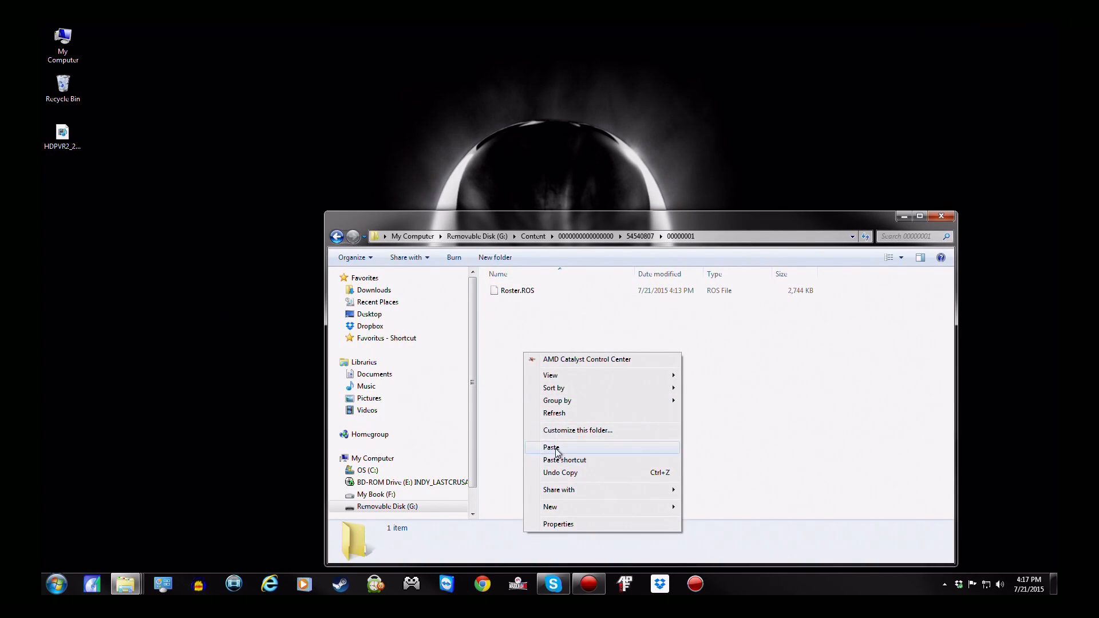
pyautogui.click(551, 447)
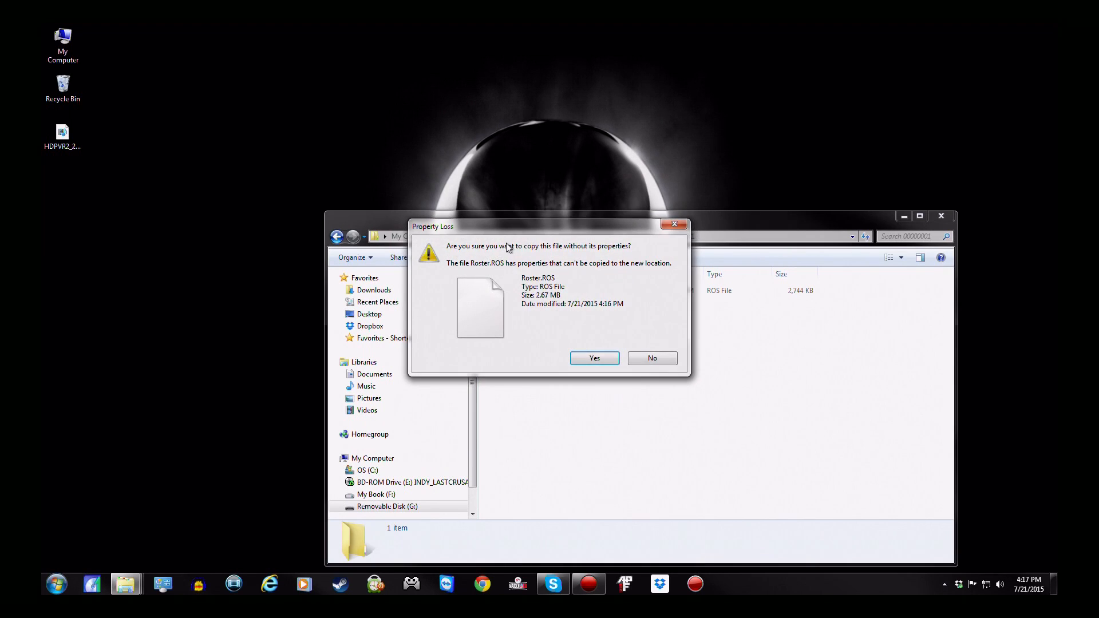
pyautogui.click(593, 358)
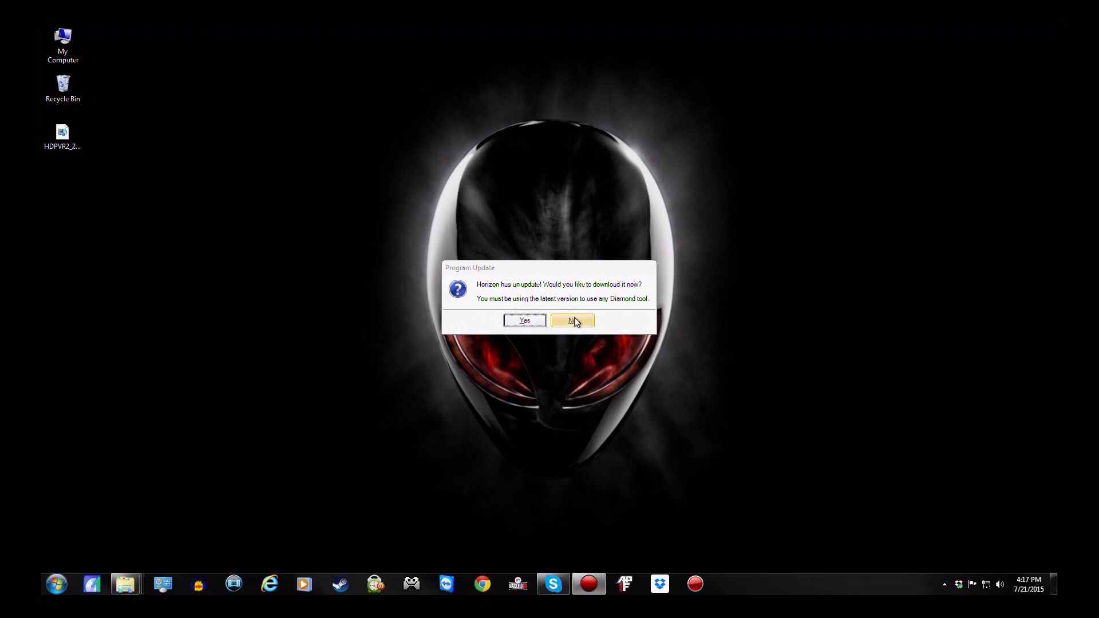
# Decline the Horizon update, dismiss the offline notice, and open Tools > Package Manager
pyautogui.click(572, 321)
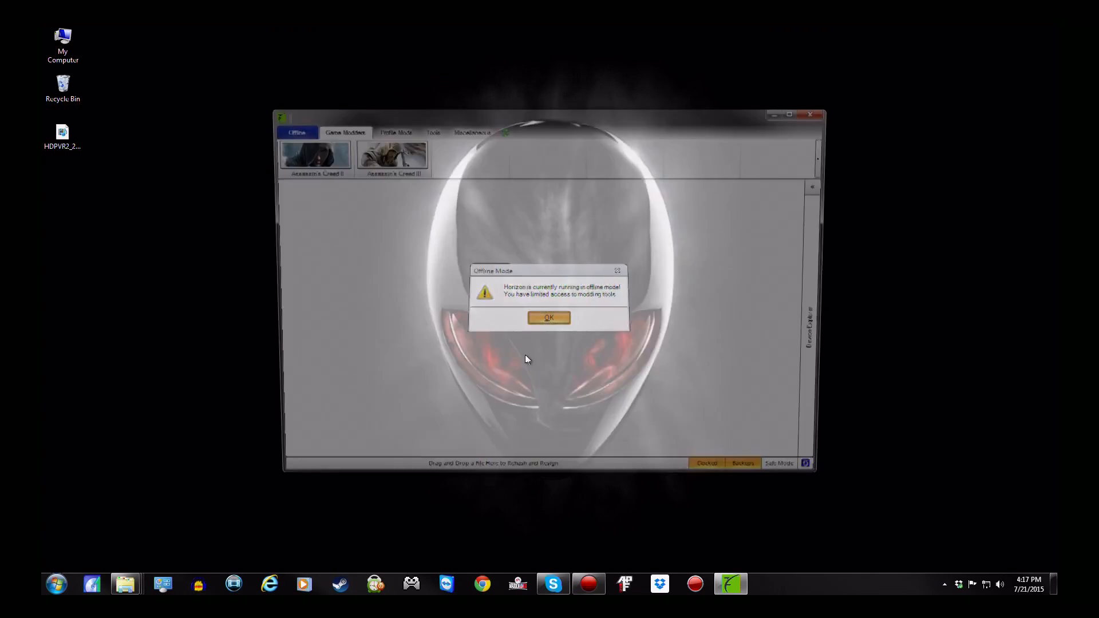
pyautogui.click(548, 318)
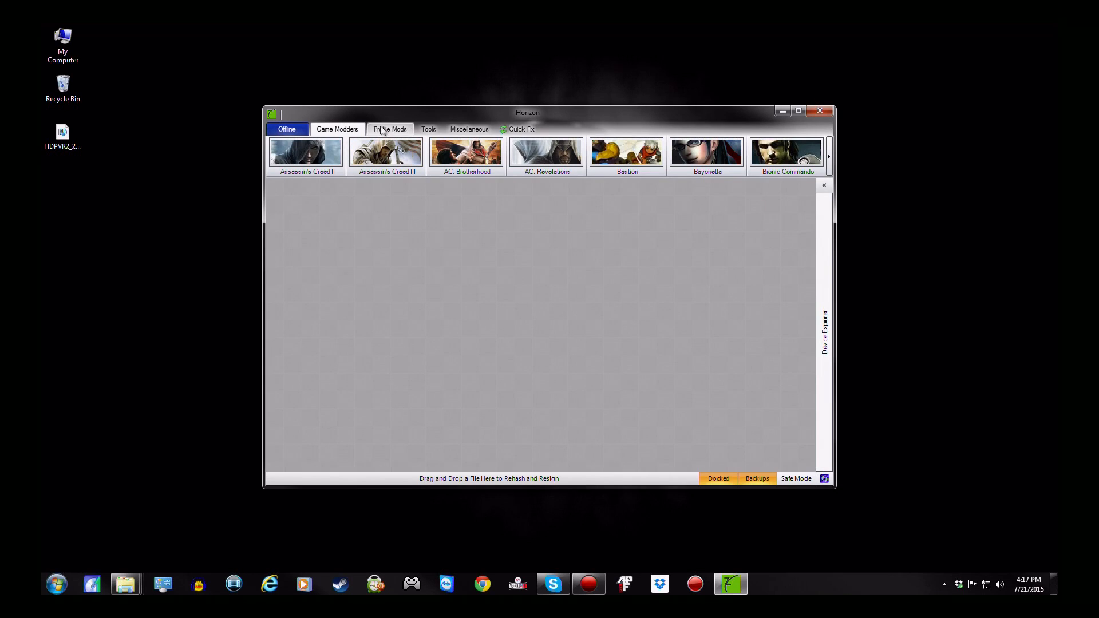
pyautogui.click(428, 129)
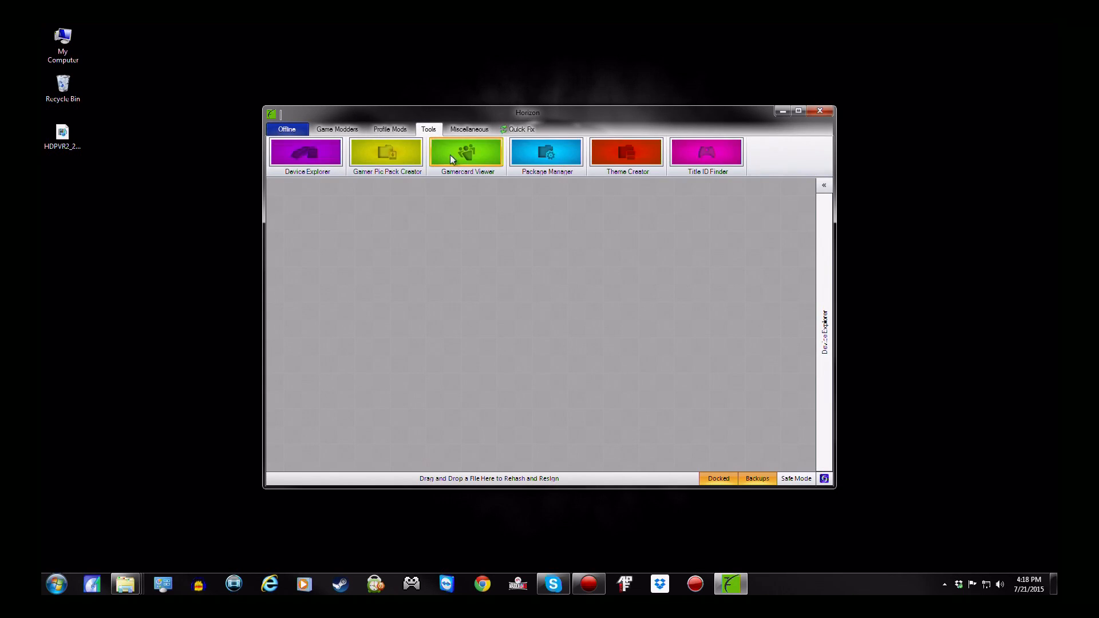
pyautogui.click(546, 152)
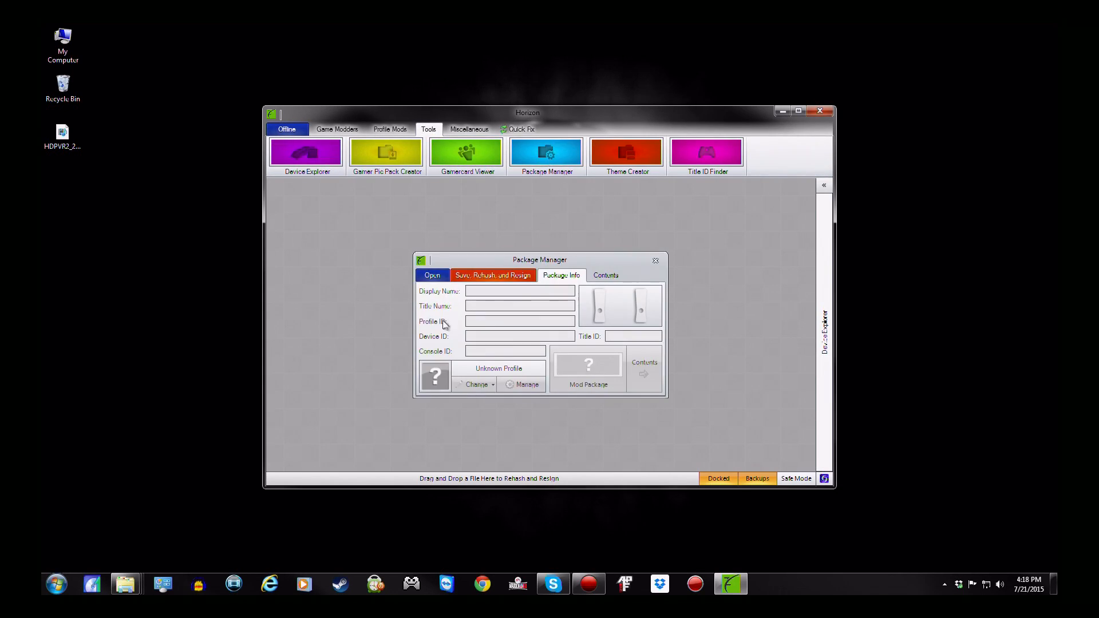
# Load Roster.ROS from the USB stick into Horizon, then save, rehash and resign it
pyautogui.click(431, 275)
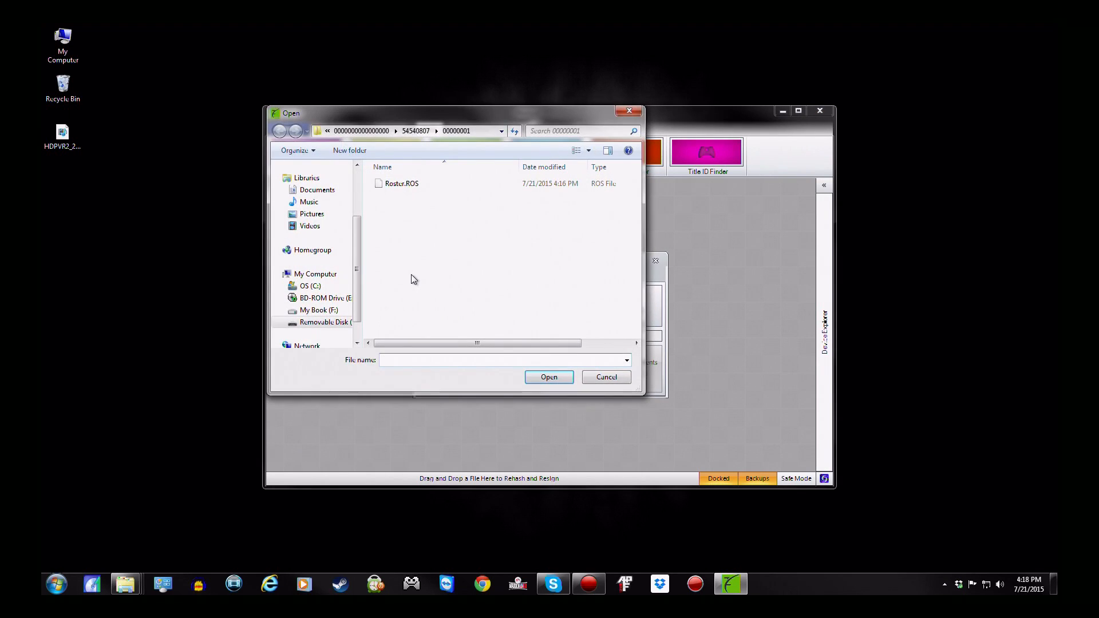
pyautogui.click(402, 183)
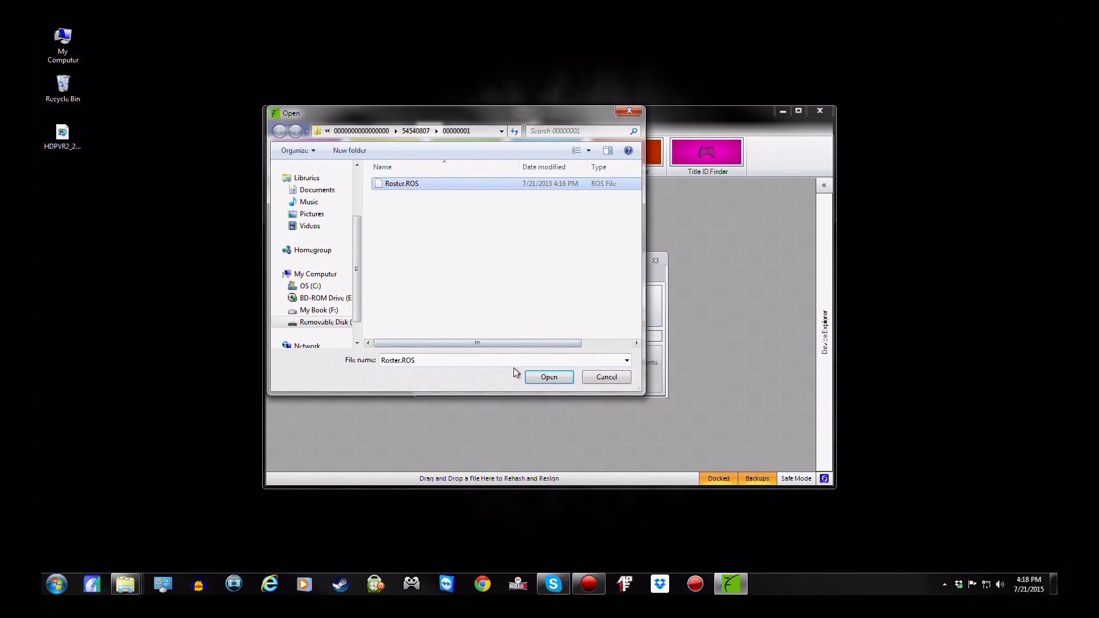
pyautogui.click(548, 377)
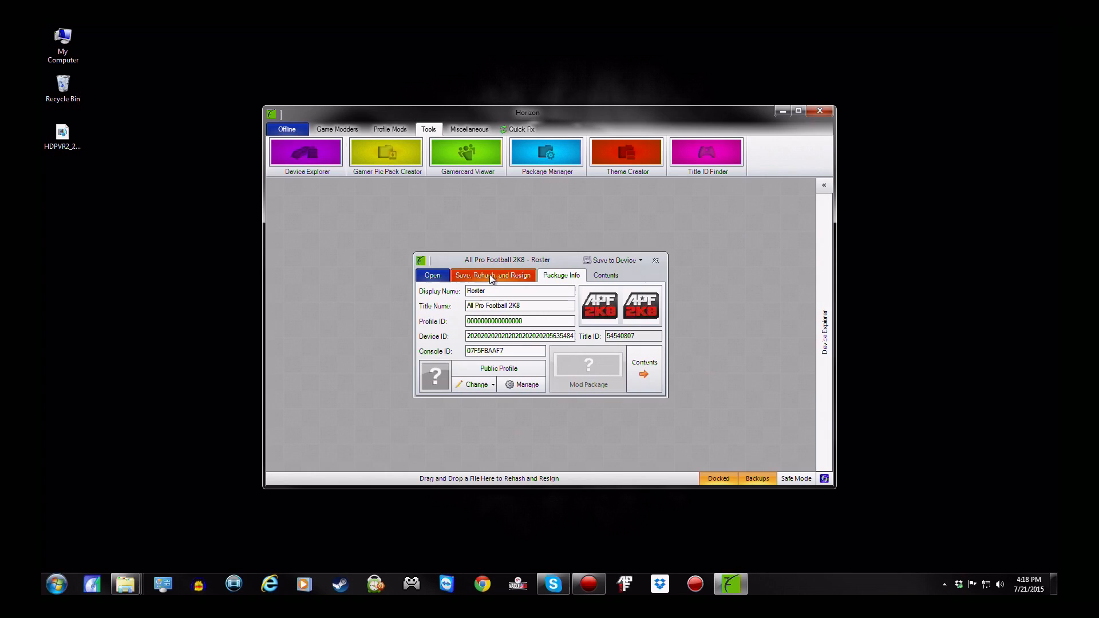
pyautogui.click(493, 274)
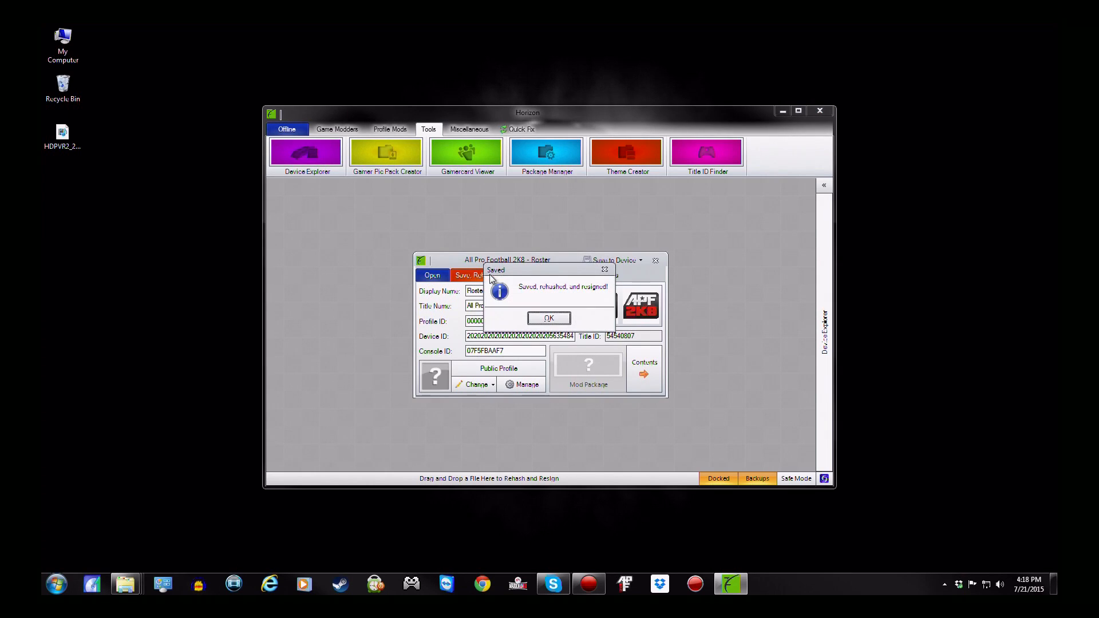
pyautogui.click(548, 318)
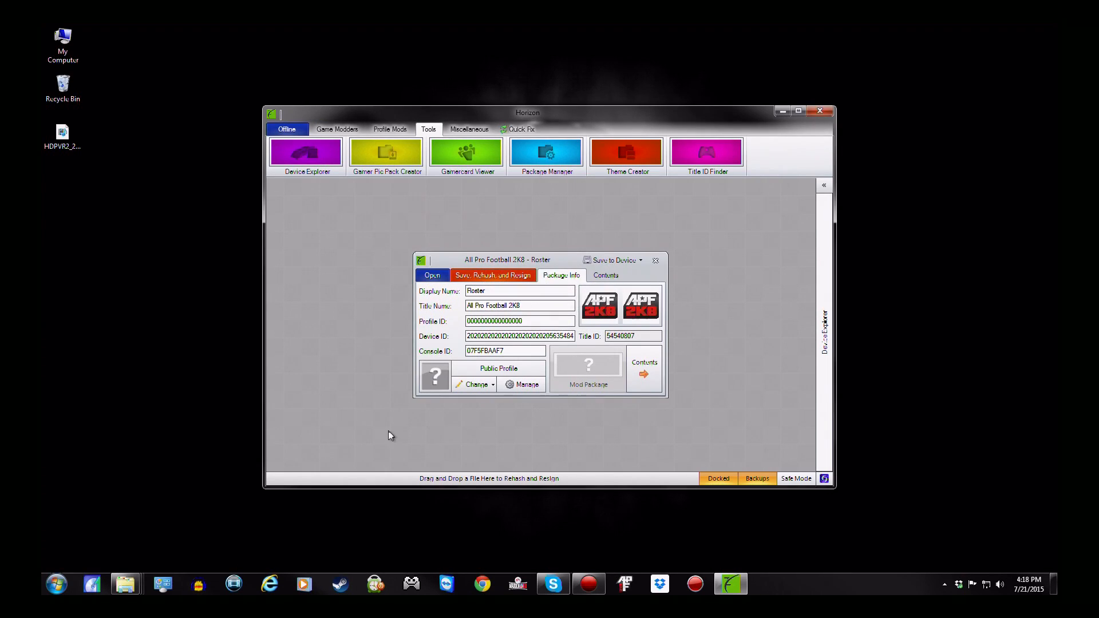
pyautogui.moveTo(655, 260)
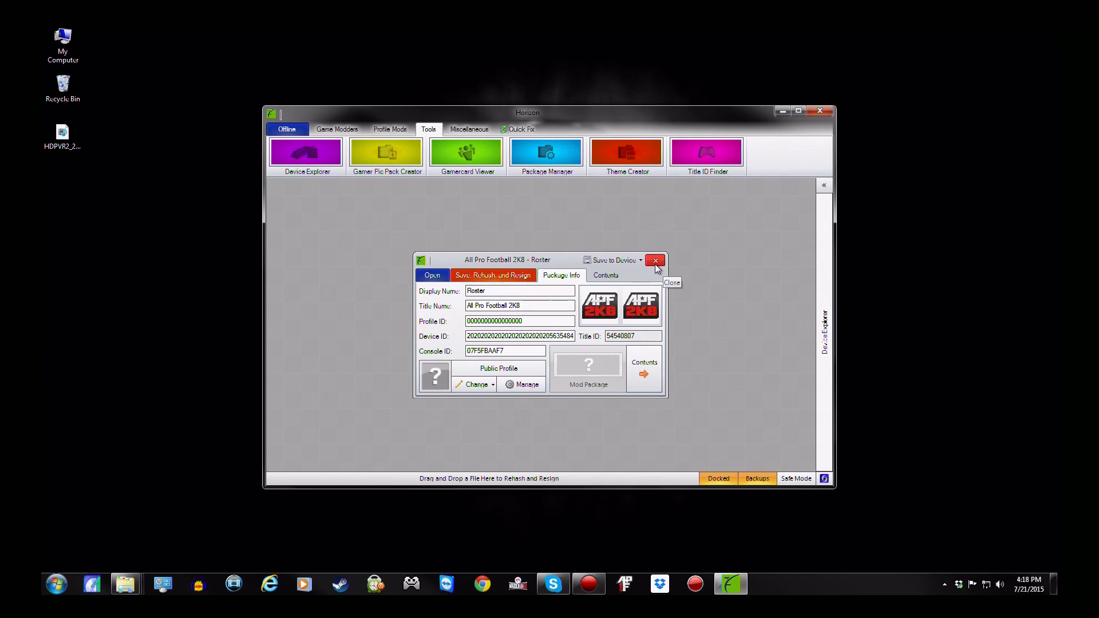